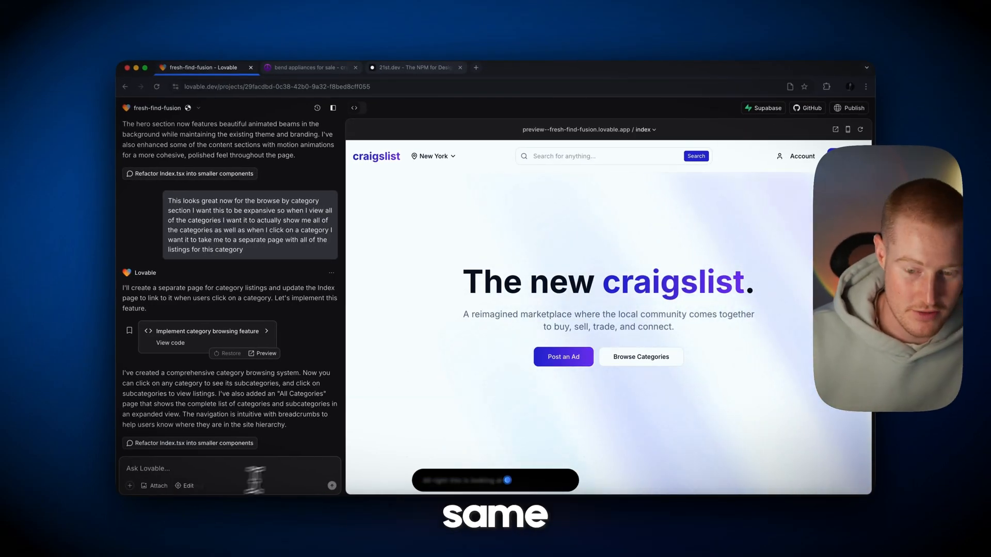
- Scroll the fresh-find-fusion project, then go to the 'Idea to app in seconds' home page
{"action": "scroll", "scroll_direction": "down", "scroll_amount": 3}
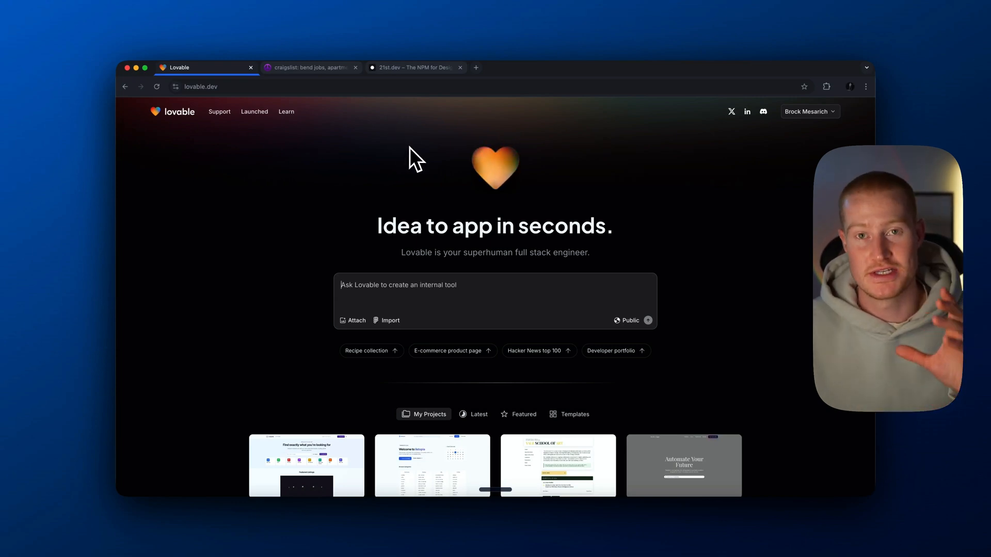
{"action": "type", "text": "t"}
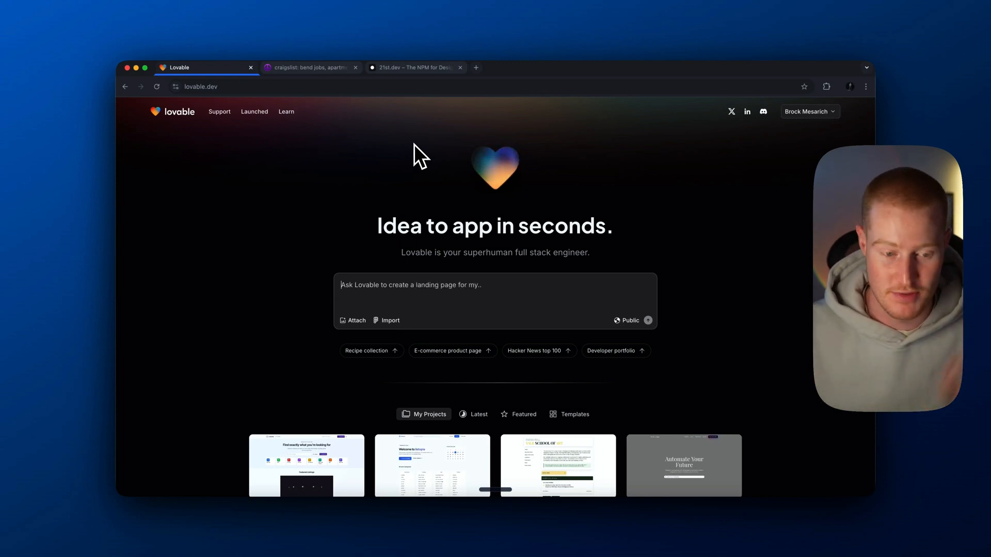
{"action": "left_click", "coordinate": [310, 68]}
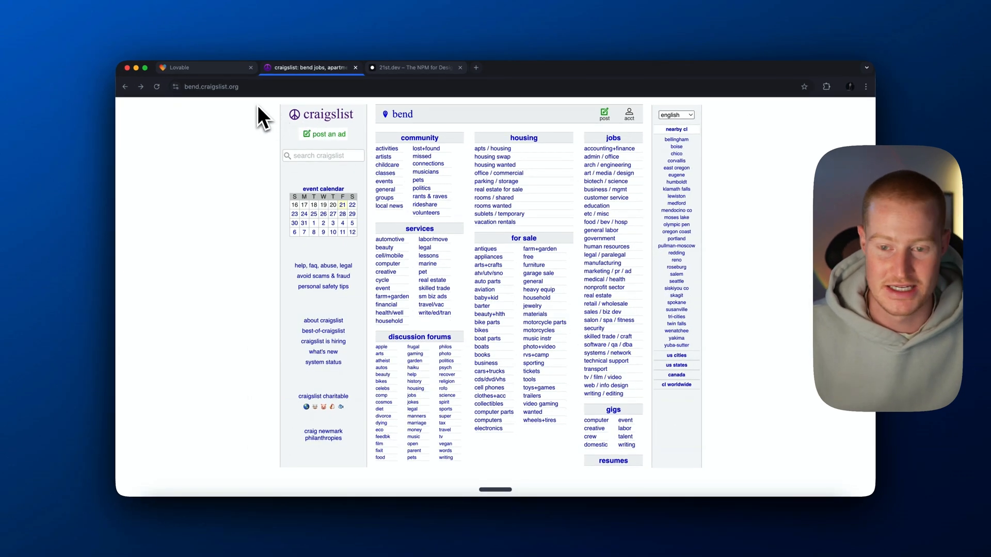
{"action": "mouse_move", "coordinate": [371, 126]}
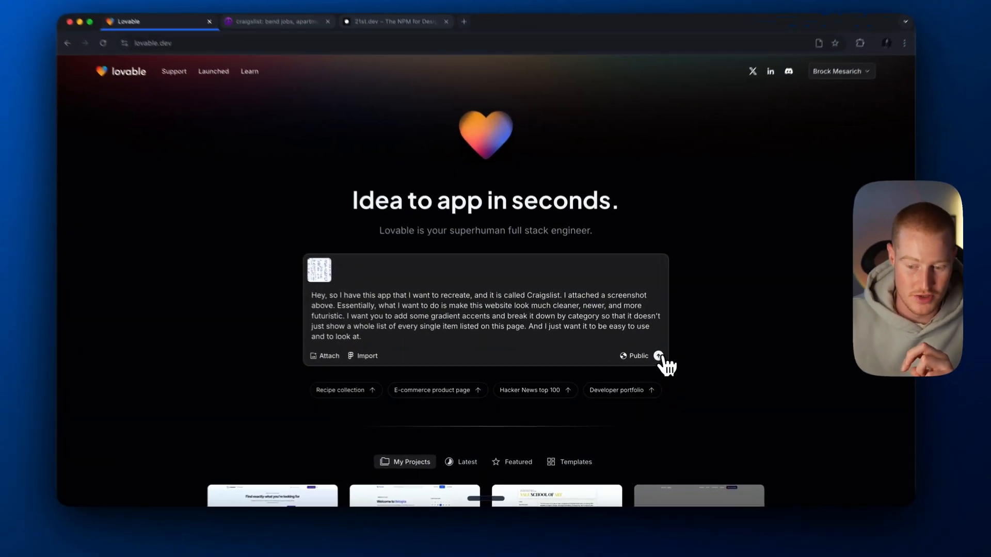
- Send the screenshot with the futuristic, gradient-accented, category-organised redesign request
{"action": "left_click", "coordinate": [659, 355]}
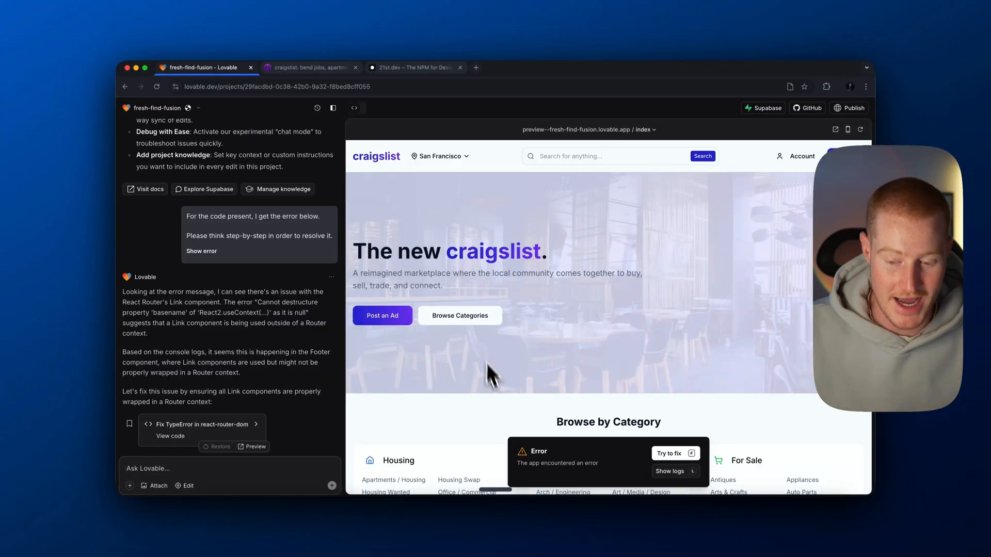
{"action": "mouse_move", "coordinate": [557, 370]}
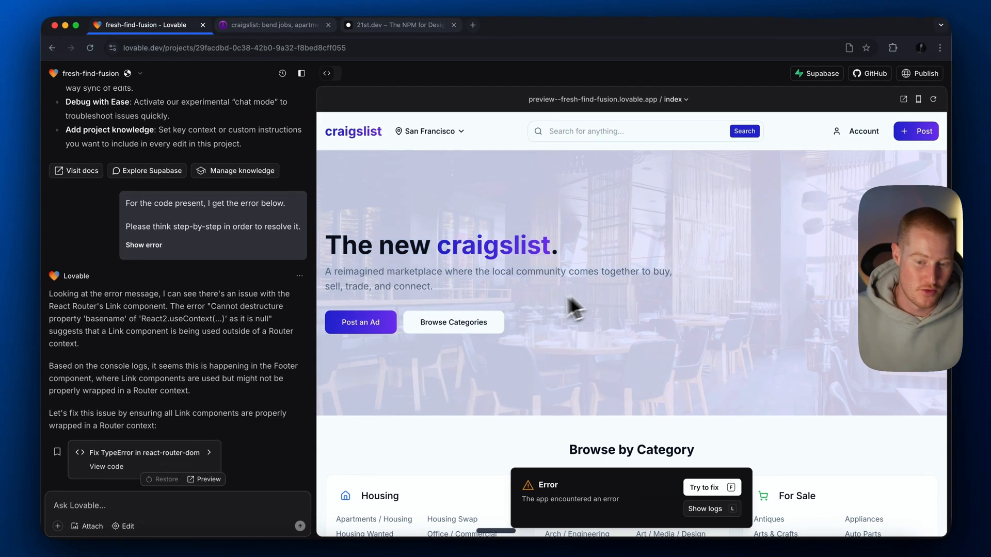
- Scroll to Browse by Category, compare against the original craigslist tab, and return
{"action": "left_click_drag", "start_coordinate": [326, 271], "coordinate": [431, 287]}
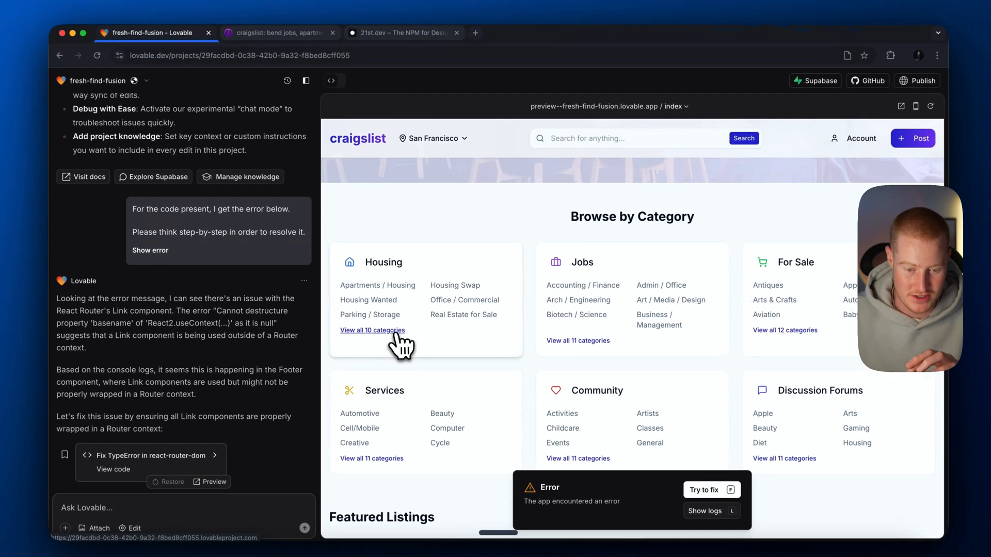
{"action": "scroll", "scroll_direction": "down", "scroll_amount": 3}
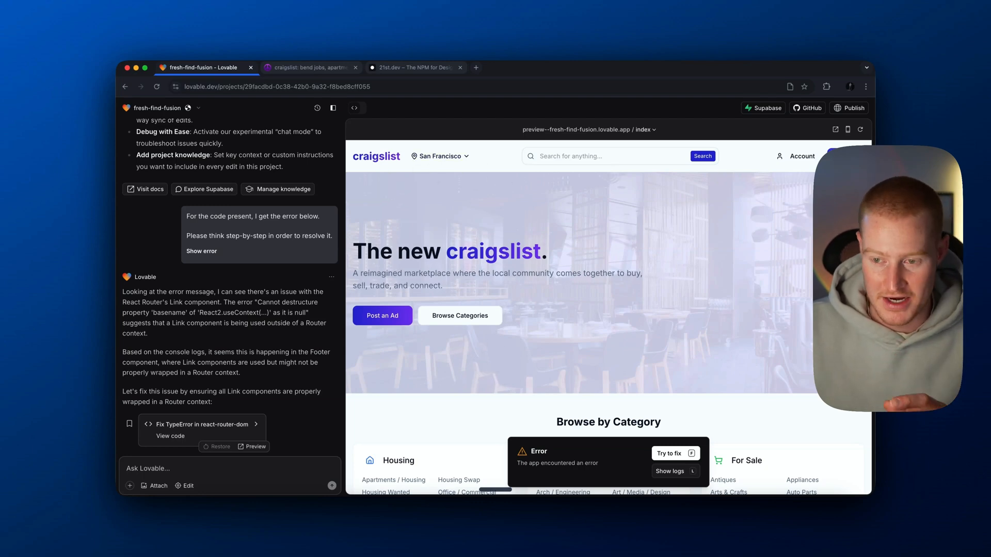
{"action": "mouse_move", "coordinate": [597, 232]}
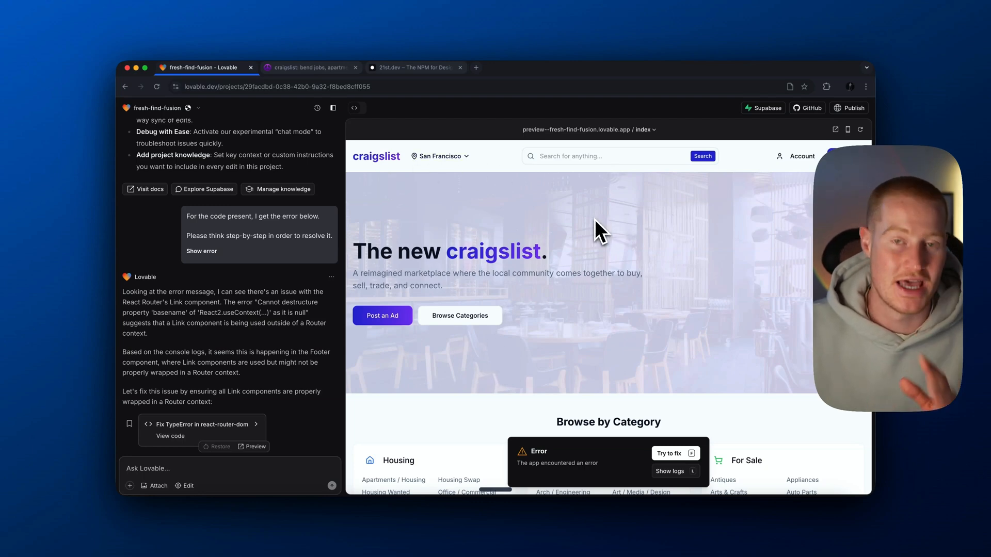
{"action": "left_click", "coordinate": [309, 68]}
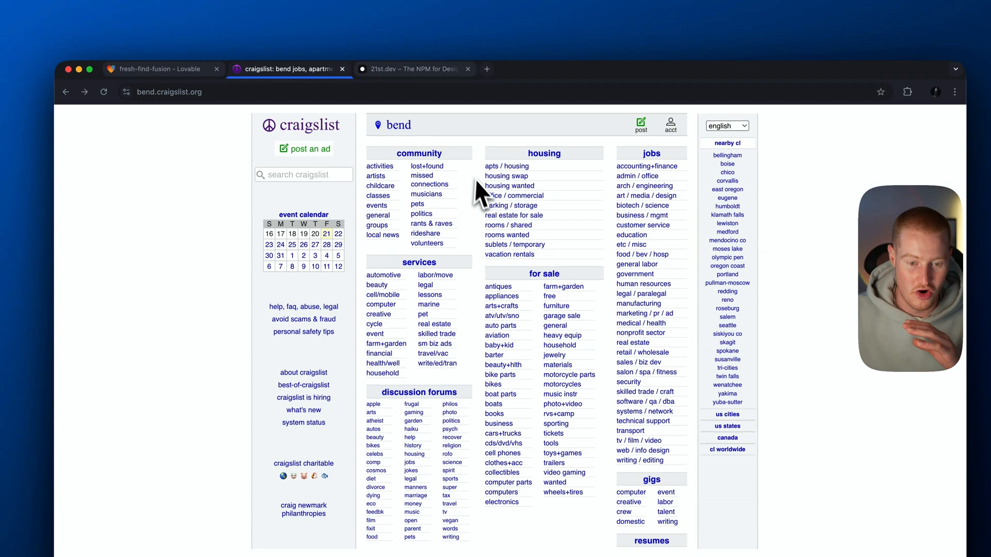
{"action": "left_click", "coordinate": [161, 69]}
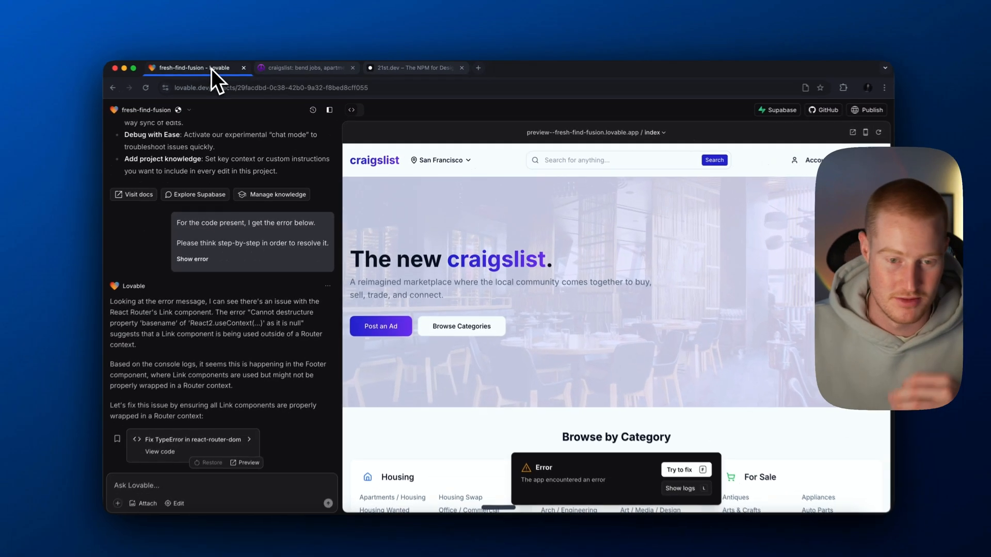
{"action": "left_click", "coordinate": [411, 67]}
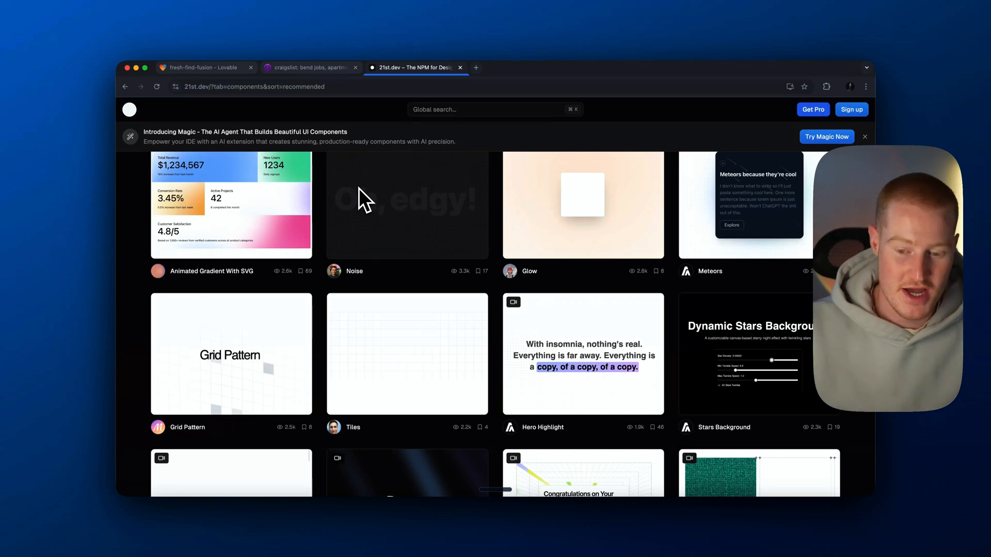
- Find Beams Background in the 21st.dev gallery and copy its integration prompt
{"action": "scroll", "scroll_direction": "down", "scroll_amount": 3}
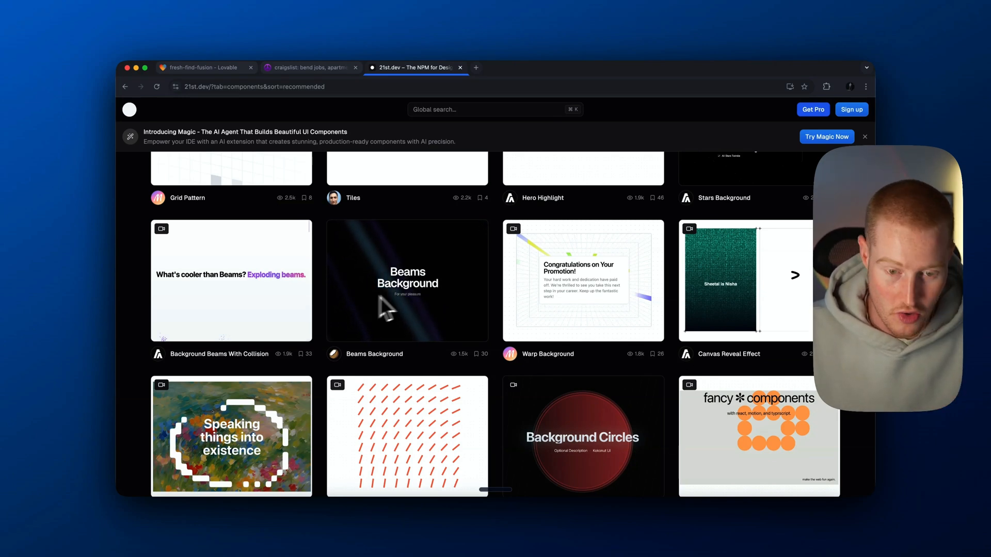
{"action": "left_click", "coordinate": [407, 281]}
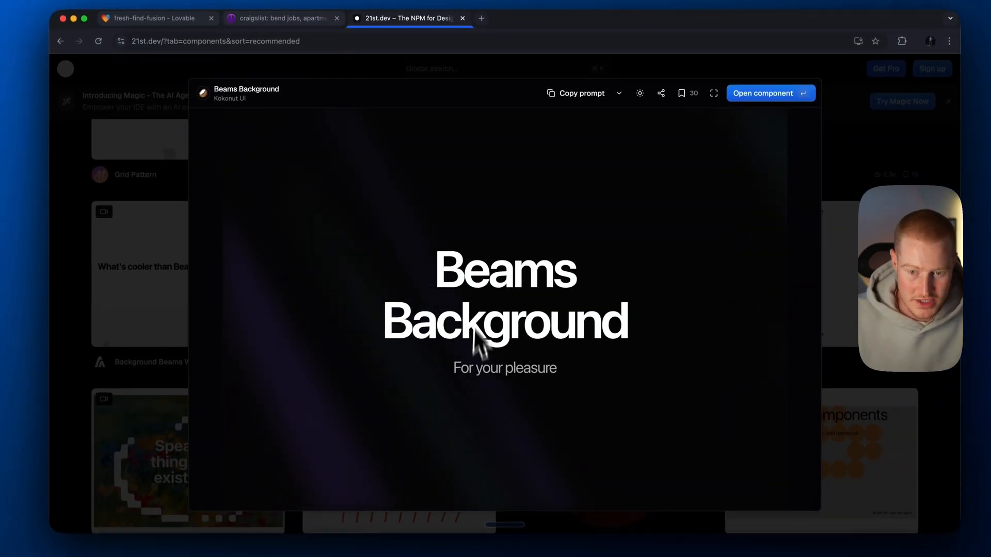
{"action": "left_click", "coordinate": [575, 93]}
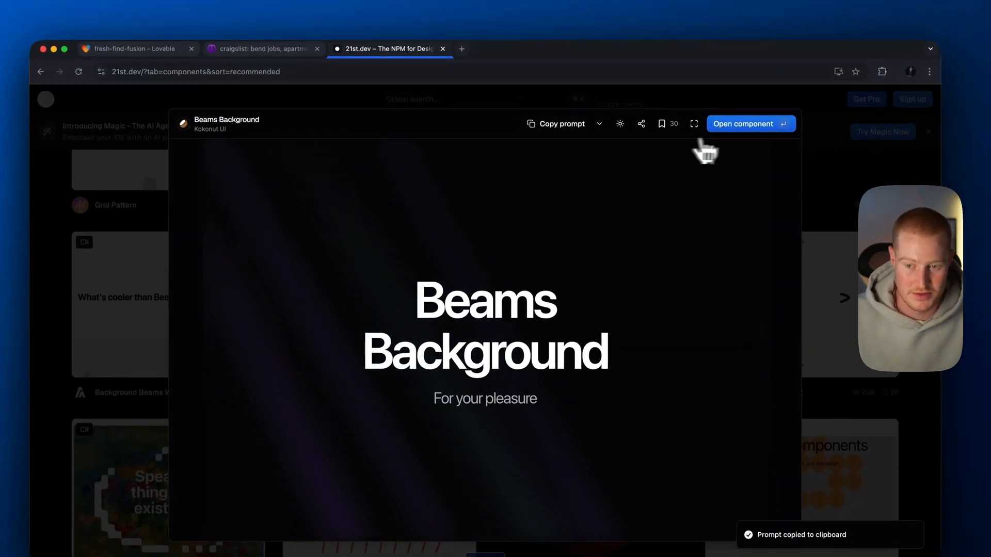
{"action": "left_click", "coordinate": [744, 124]}
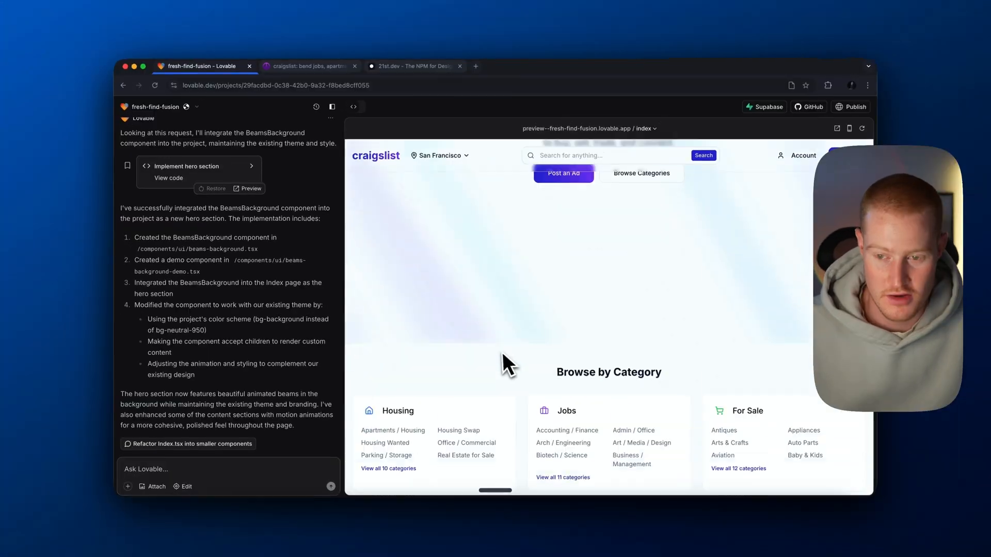
- Scroll the preview to check the new animated beams hero
{"action": "scroll", "scroll_direction": "down", "scroll_amount": 3}
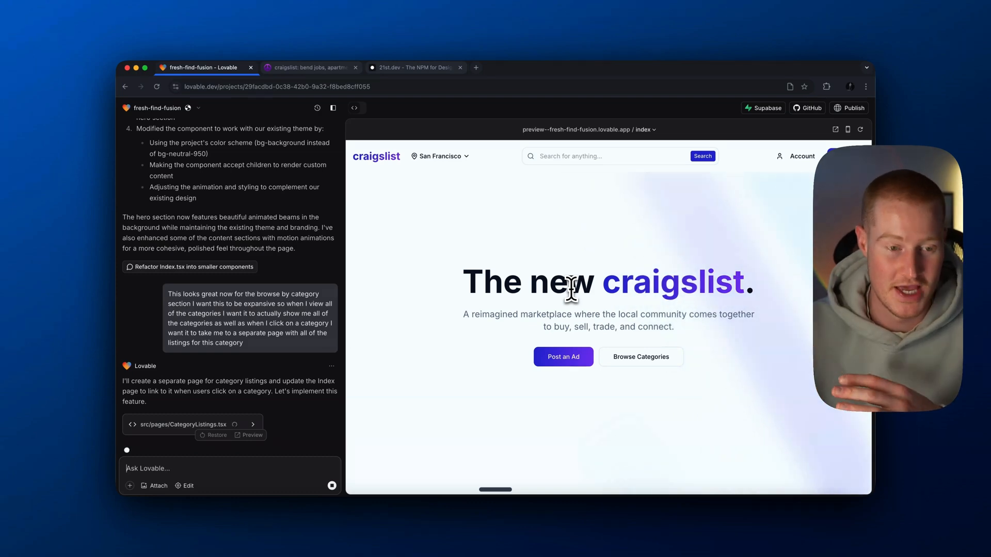
- Compare with craigslist, then open Housing's full view and the Housing Swap listings page
{"action": "left_click", "coordinate": [310, 68]}
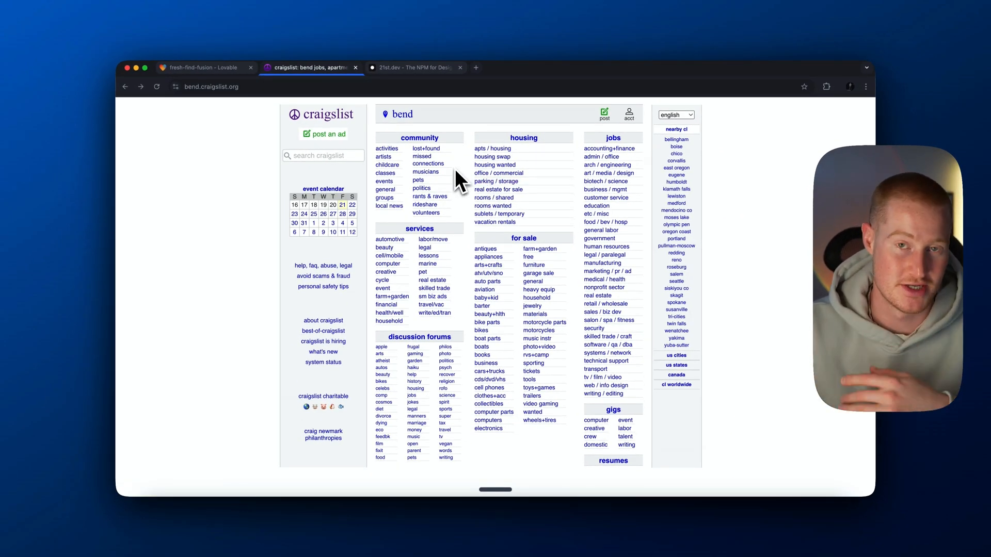
{"action": "left_click", "coordinate": [171, 49]}
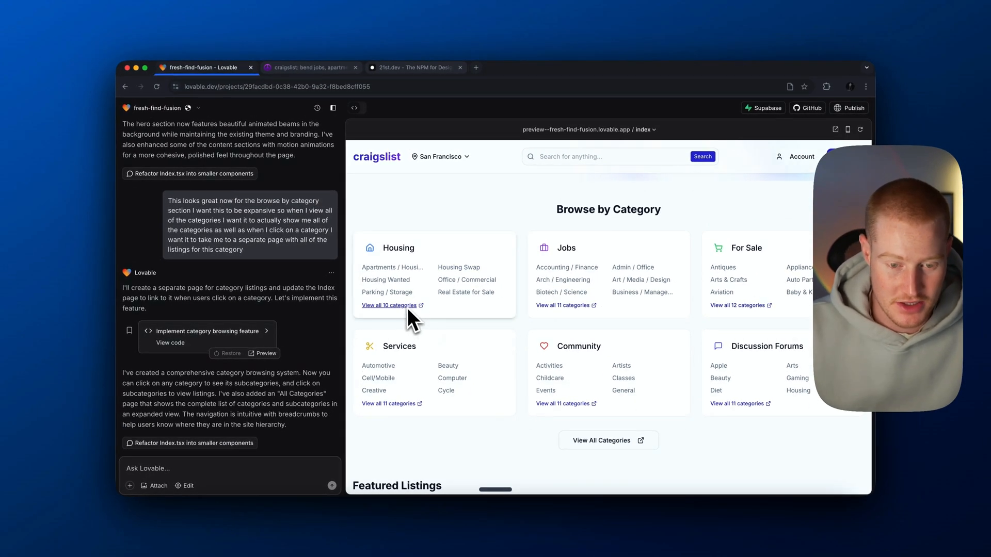
{"action": "left_click", "coordinate": [397, 247]}
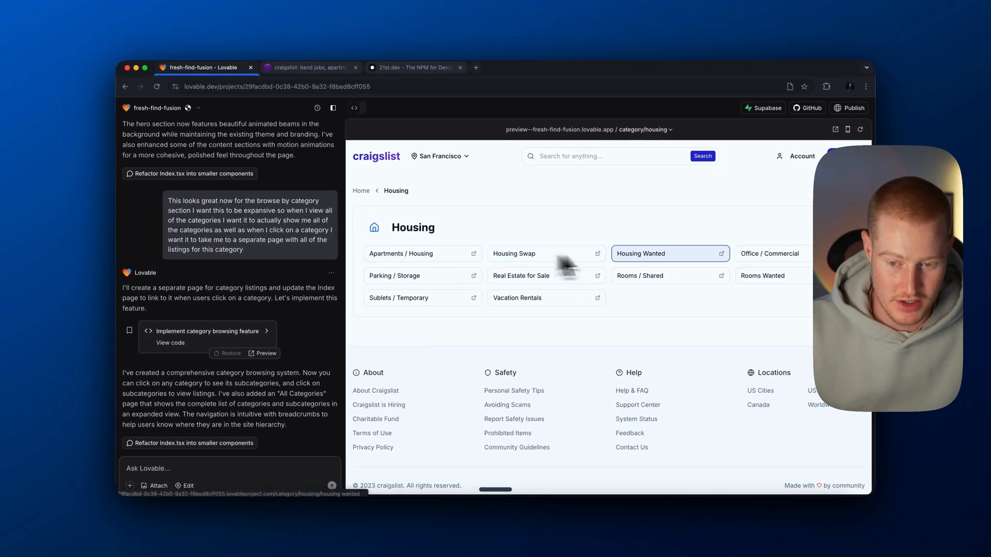
{"action": "left_click", "coordinate": [514, 254]}
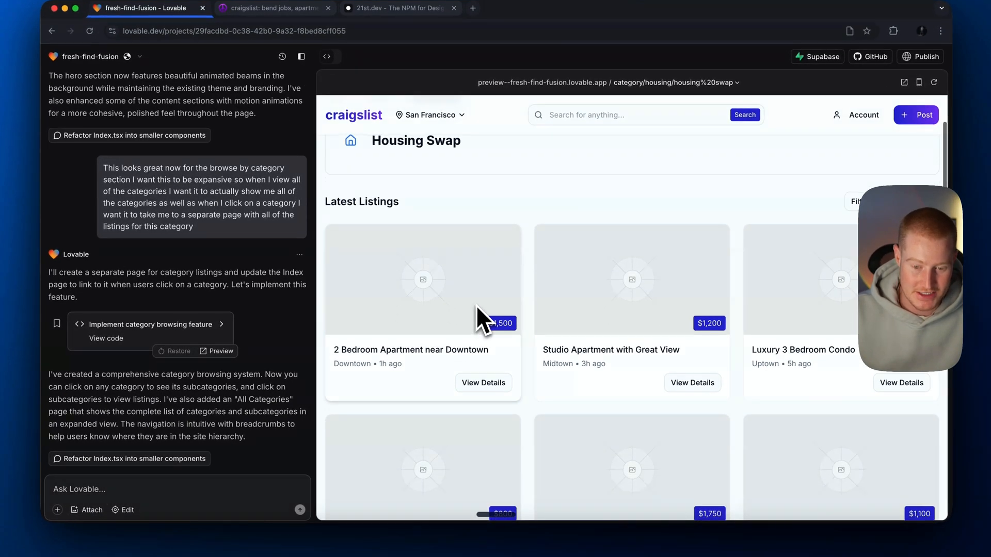
{"action": "scroll", "scroll_direction": "down", "scroll_amount": 3}
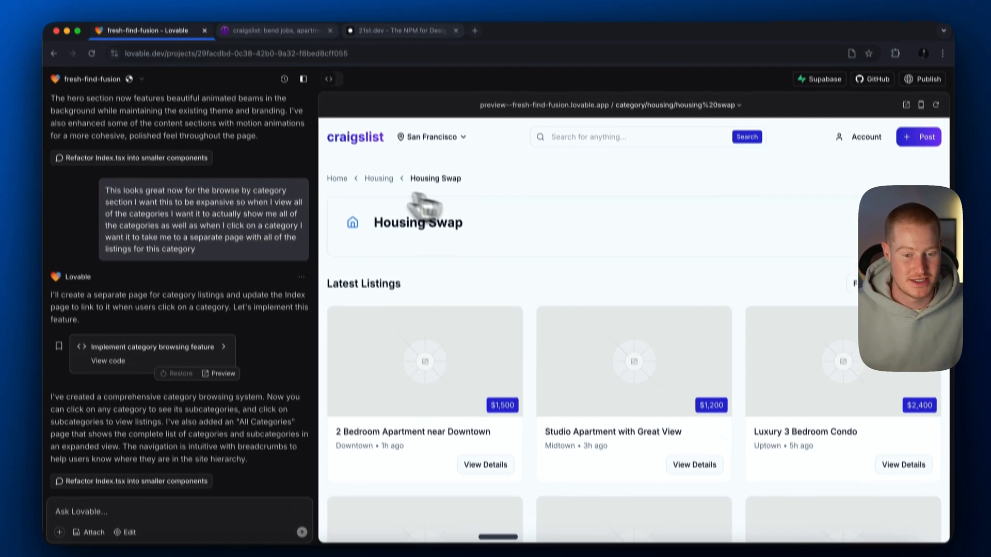
{"action": "left_click", "coordinate": [378, 178]}
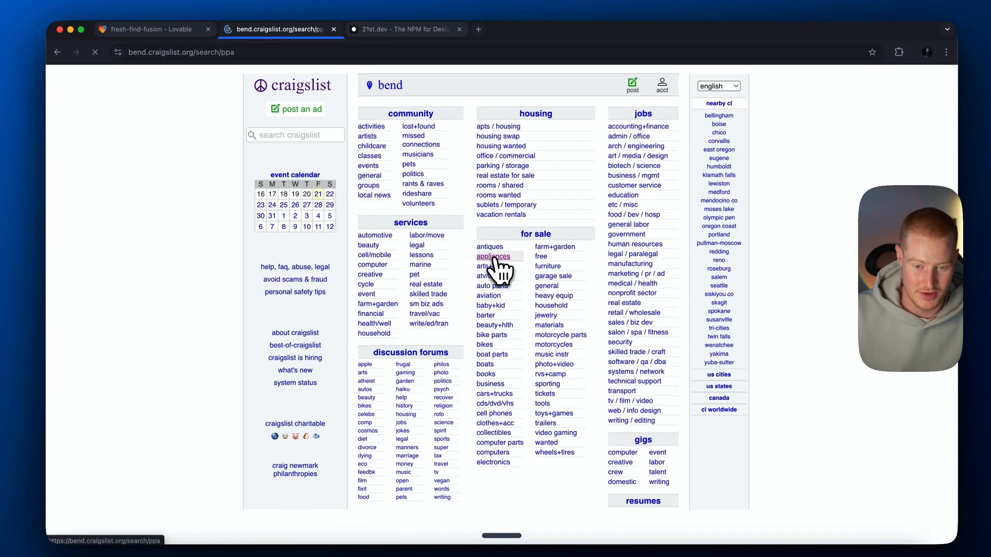
- Browse Bend's appliances for-sale gallery, then return to the Lovable preview
{"action": "left_click", "coordinate": [492, 257]}
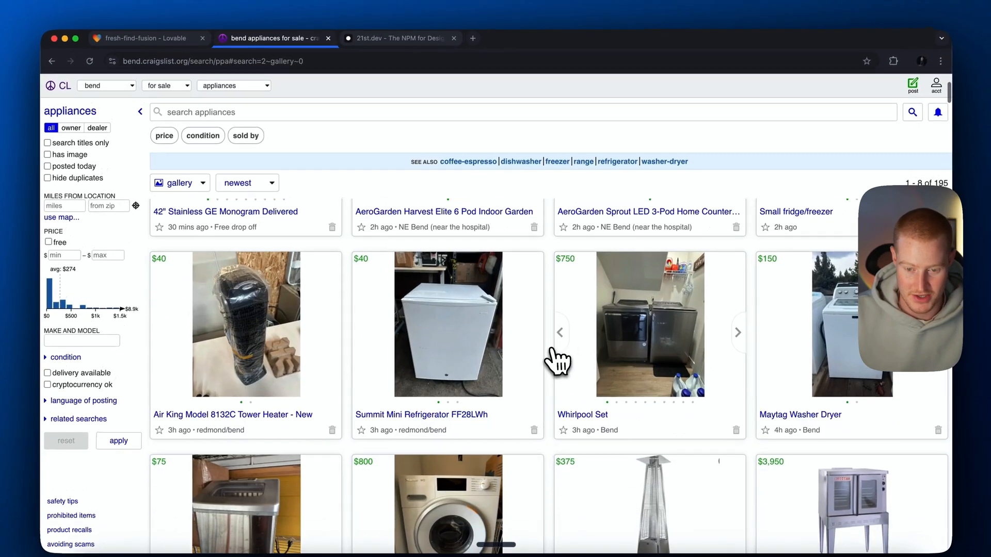
{"action": "left_click", "coordinate": [143, 37]}
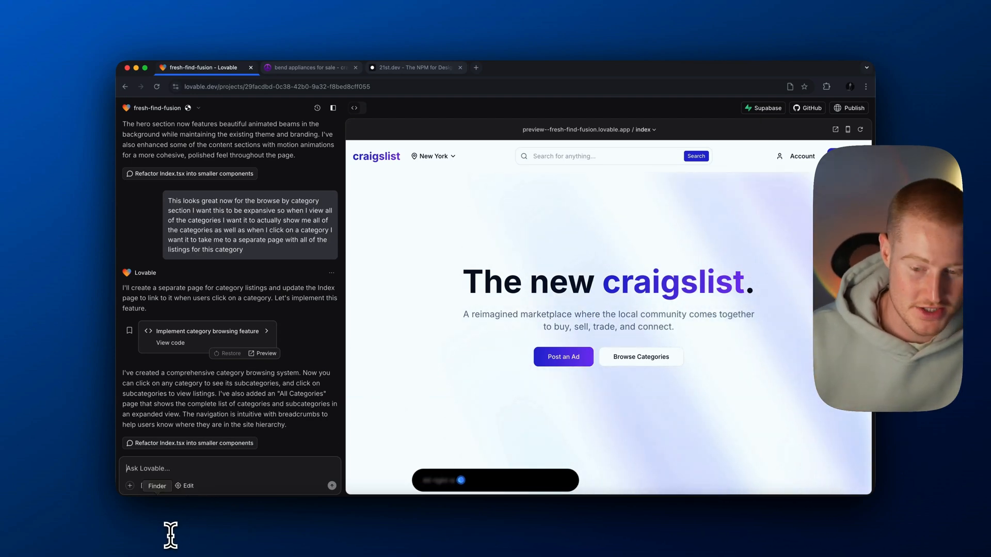
- Scroll the preview while Lovable creates PostListing.tsx, then switch to code view
{"action": "scroll", "scroll_direction": "down", "scroll_amount": 3}
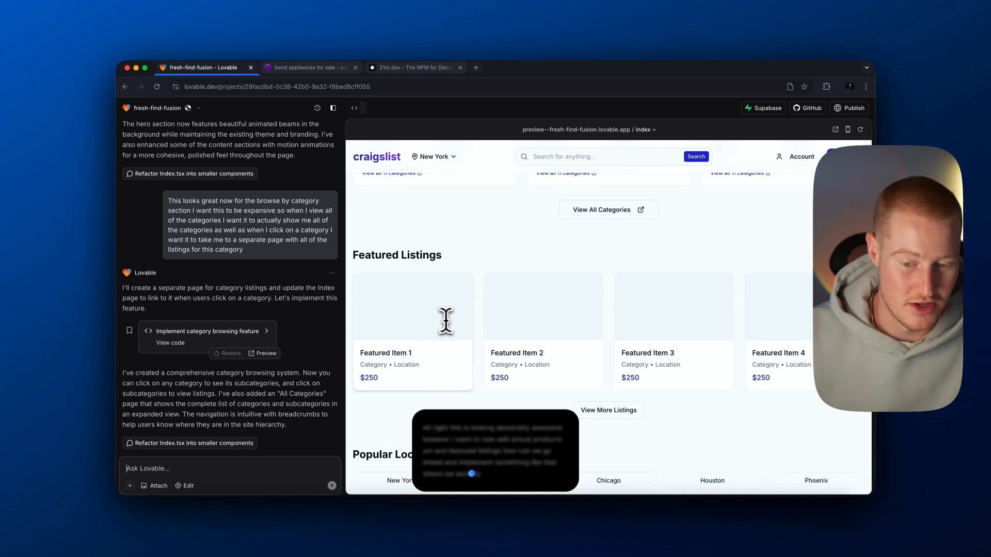
{"action": "scroll", "scroll_direction": "down", "scroll_amount": 3}
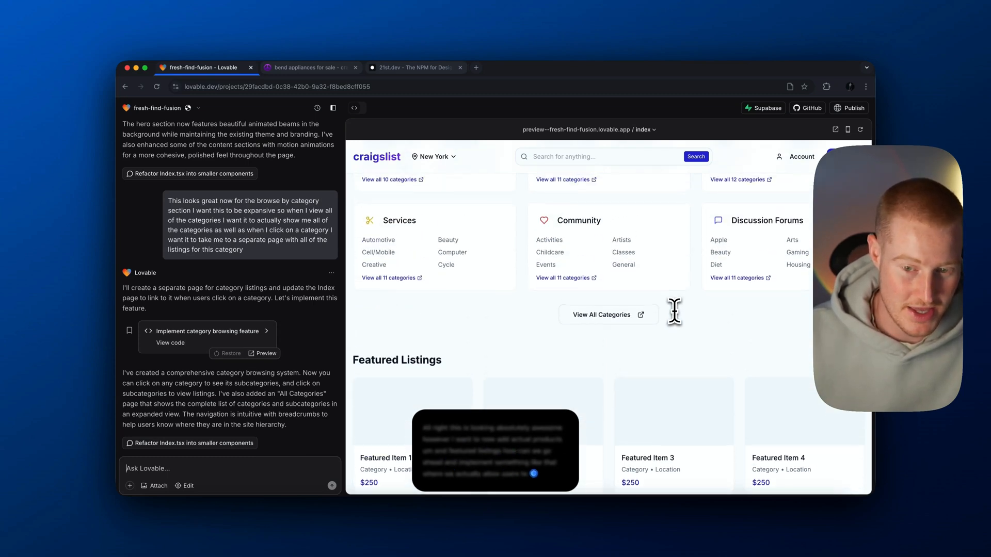
{"action": "scroll", "scroll_direction": "down", "scroll_amount": 3}
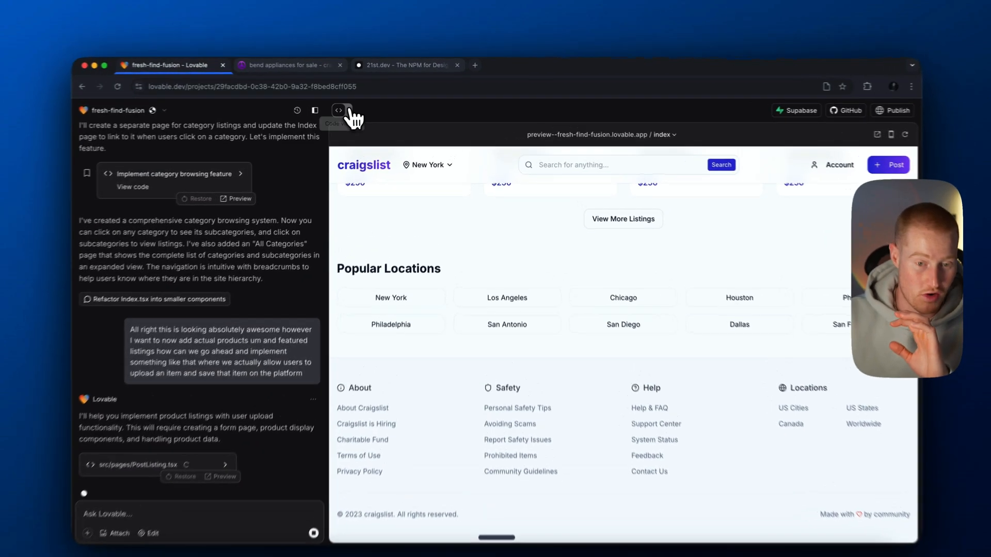
{"action": "left_click", "coordinate": [332, 112]}
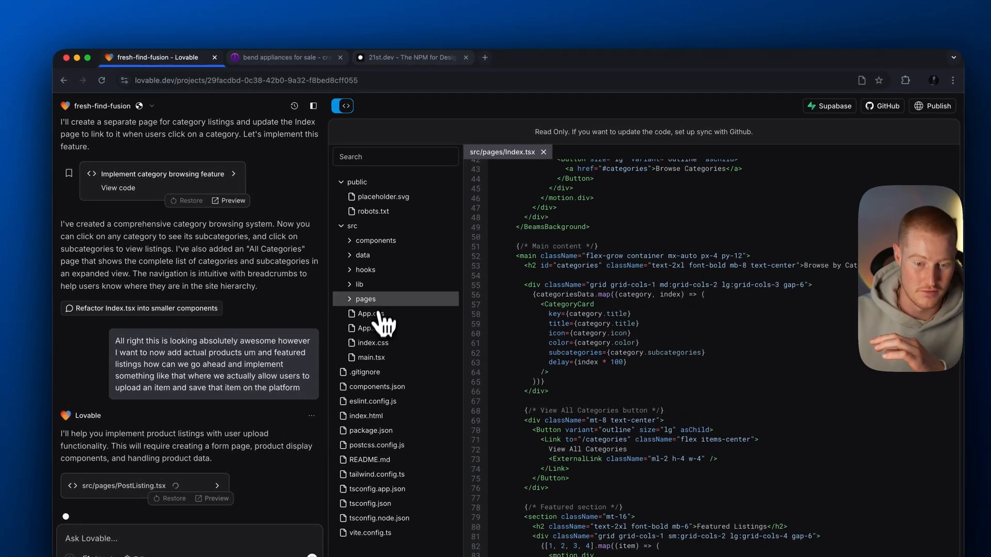
- Expand the src/pages folder in the project's file tree
{"action": "left_click", "coordinate": [369, 314]}
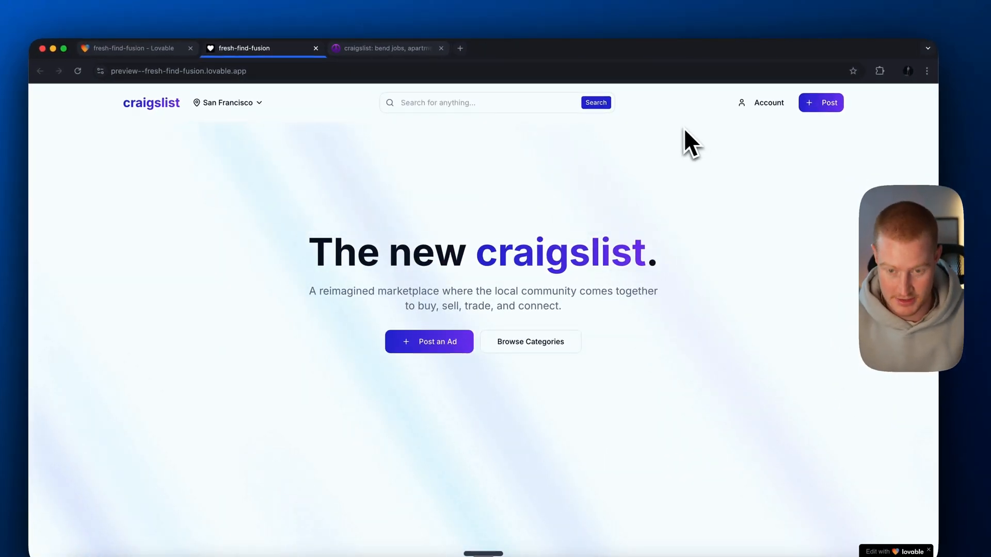
- Start a new 'Macbook Pro' listing filed under For Sale / Electronics
{"action": "left_click", "coordinate": [429, 341]}
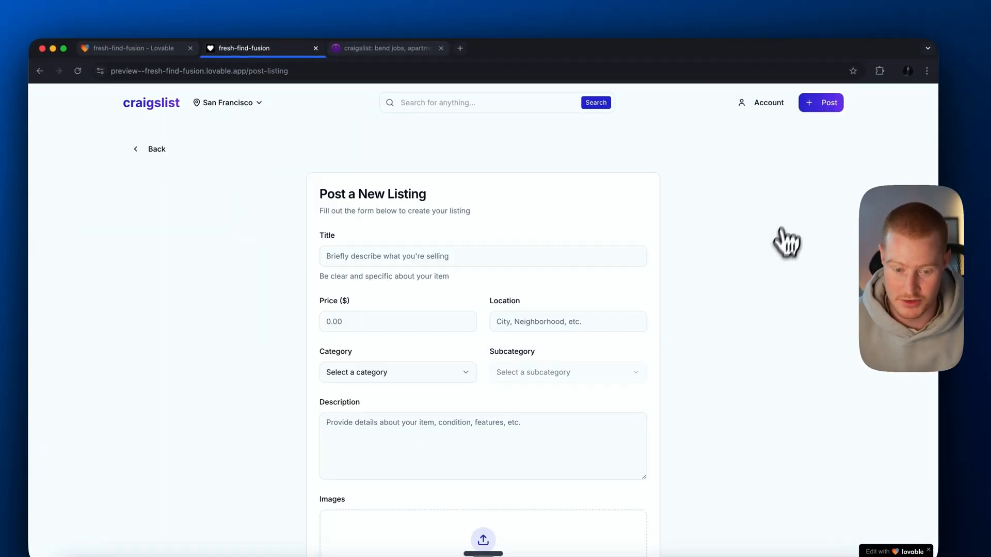
{"action": "left_click", "coordinate": [493, 248]}
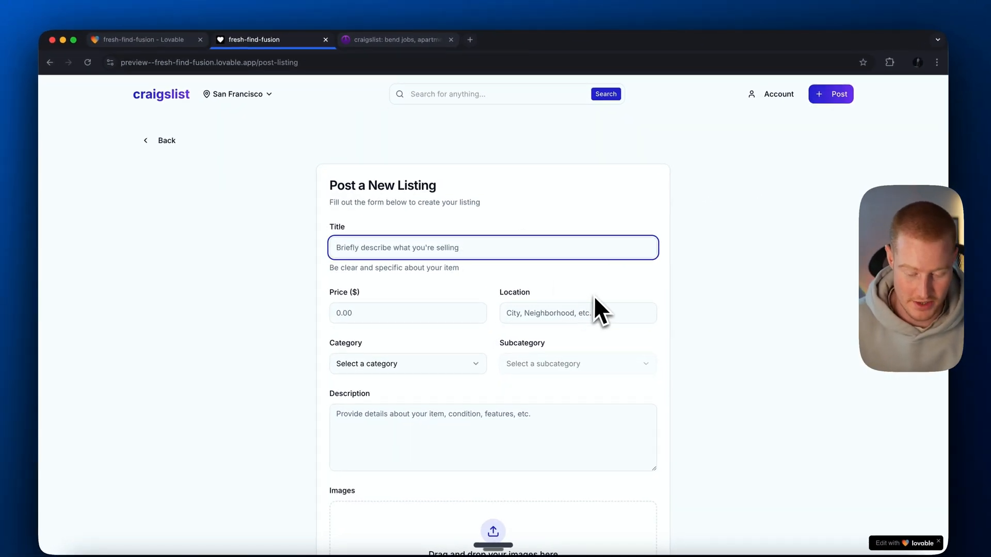
{"action": "type", "text": "Macbook Pro"}
{"action": "left_click", "coordinate": [409, 313]}
{"action": "type", "text": "1500"}
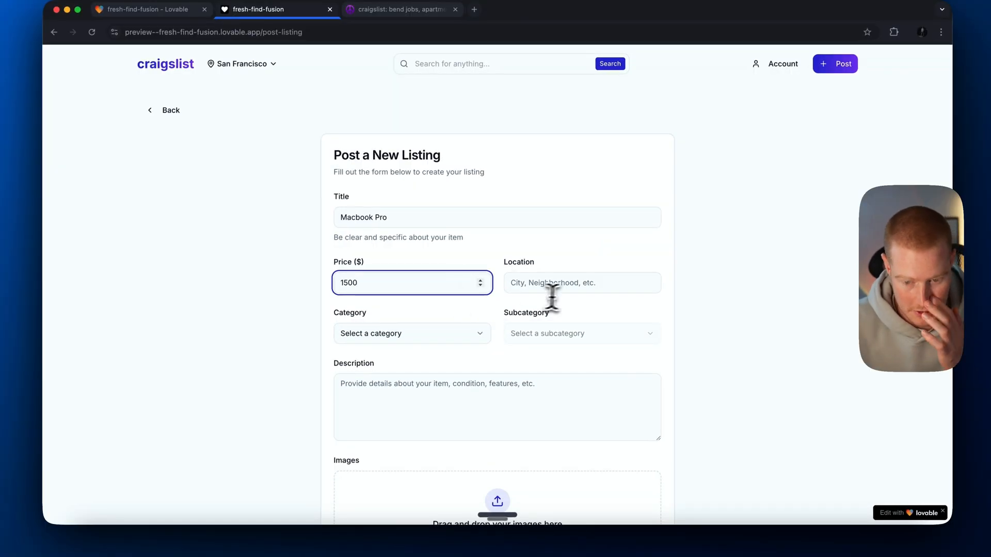
{"action": "left_click", "coordinate": [411, 333]}
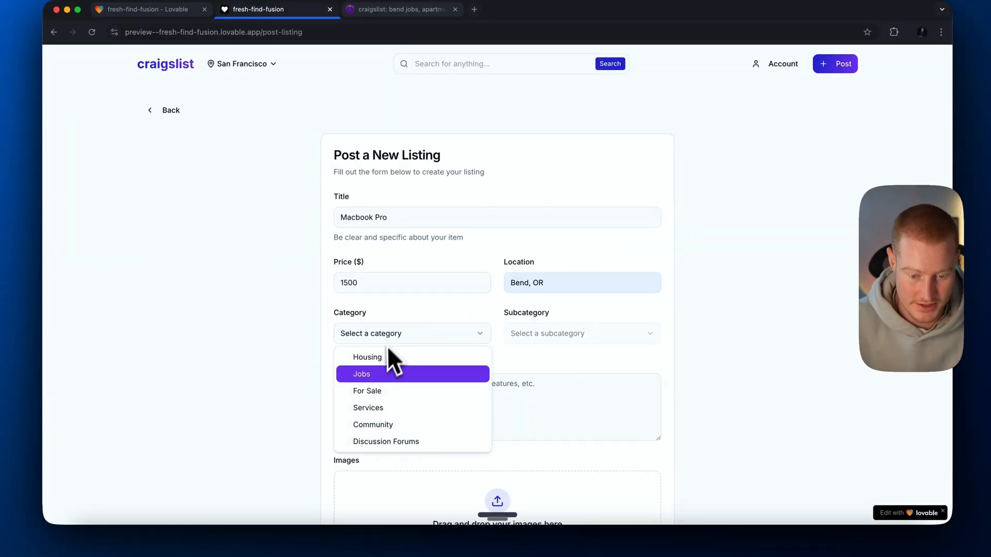
{"action": "left_click", "coordinate": [367, 391]}
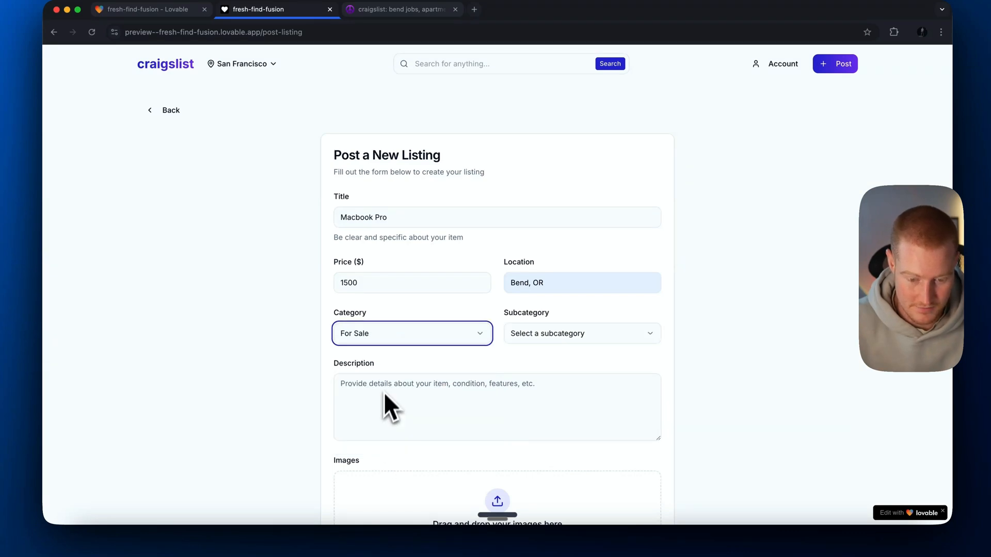
{"action": "left_click", "coordinate": [581, 333]}
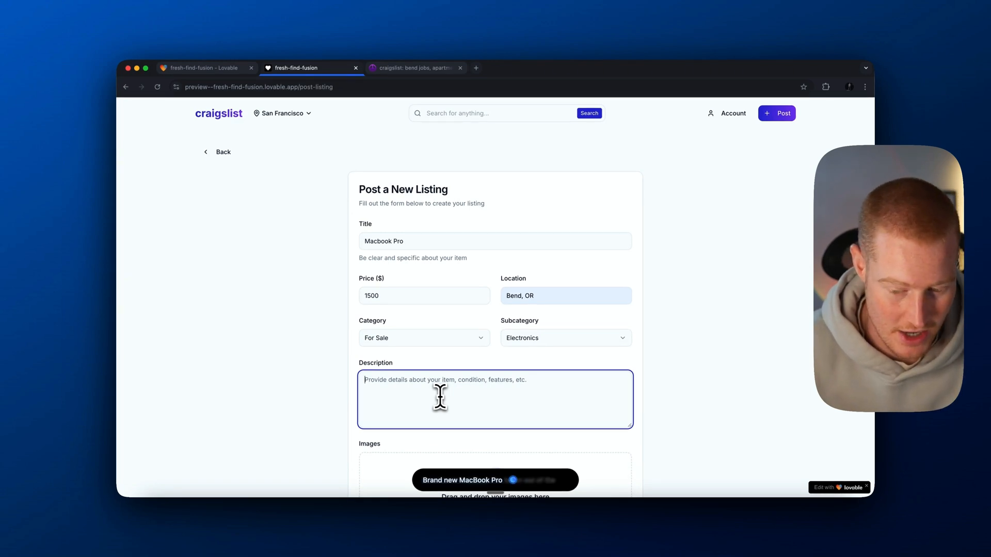
- Add the 'Brand new MacBook Pro' description and attach the MacBook Pro photo
{"action": "type", "text": "Brand new MacBook Pro, taken out of the box. However, it has not been used."}
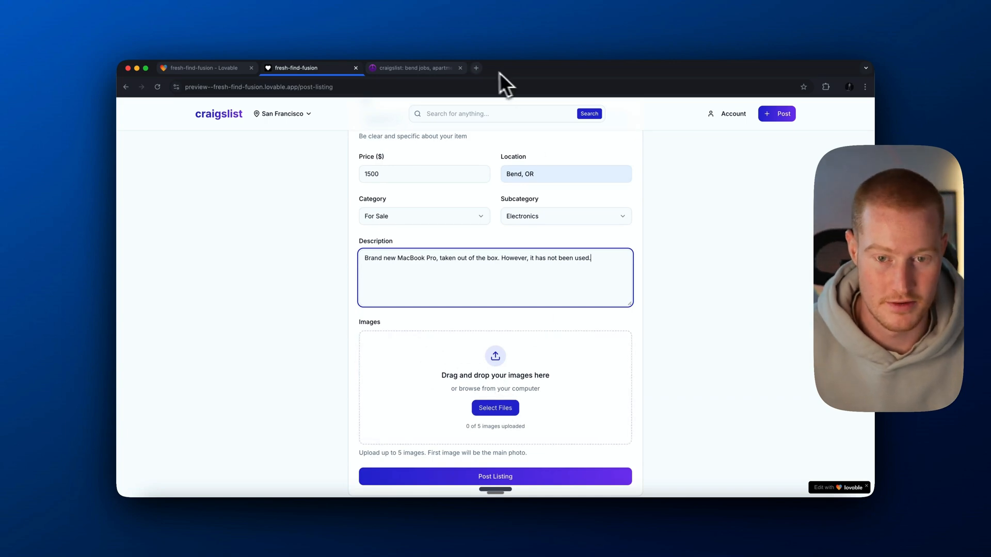
{"action": "left_click", "coordinate": [495, 408]}
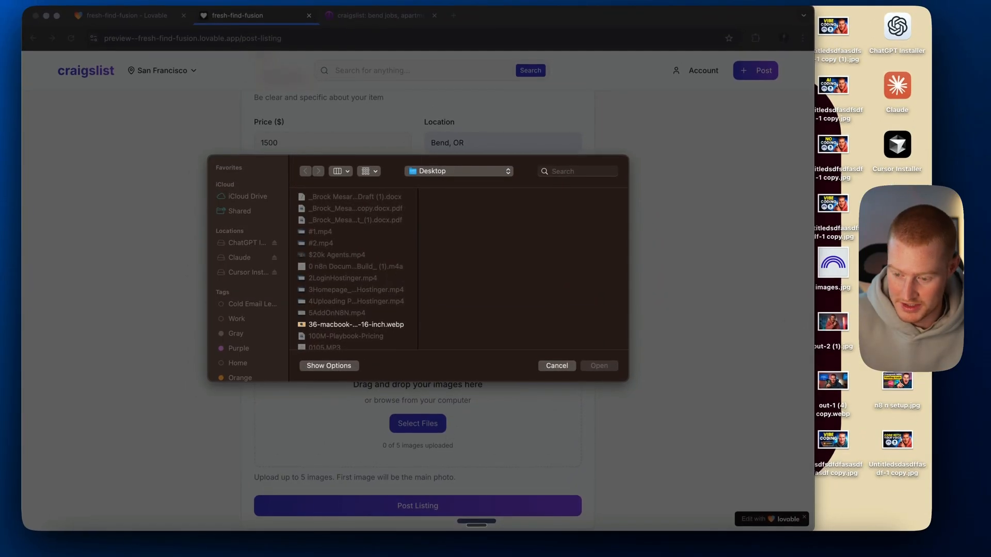
{"action": "left_click", "coordinate": [355, 324]}
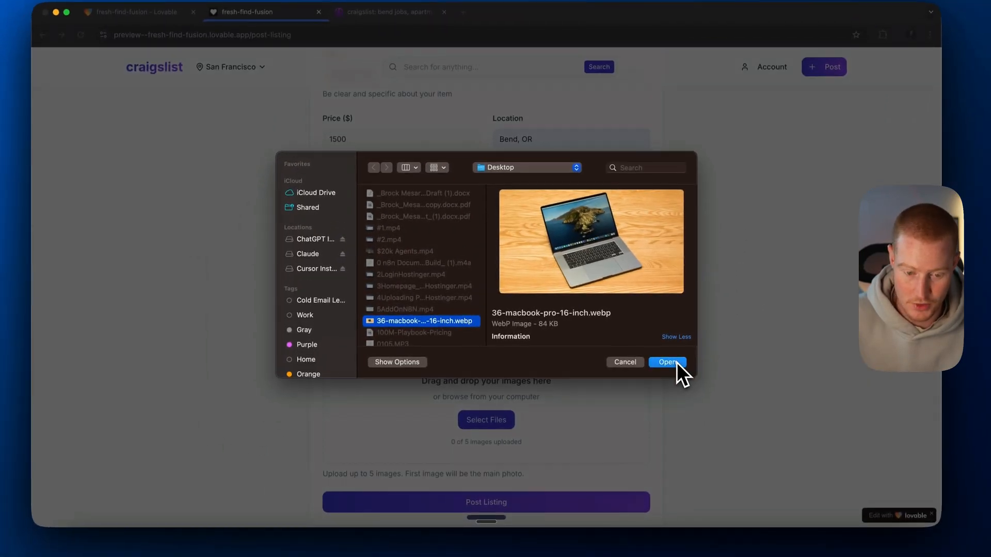
{"action": "left_click", "coordinate": [667, 362]}
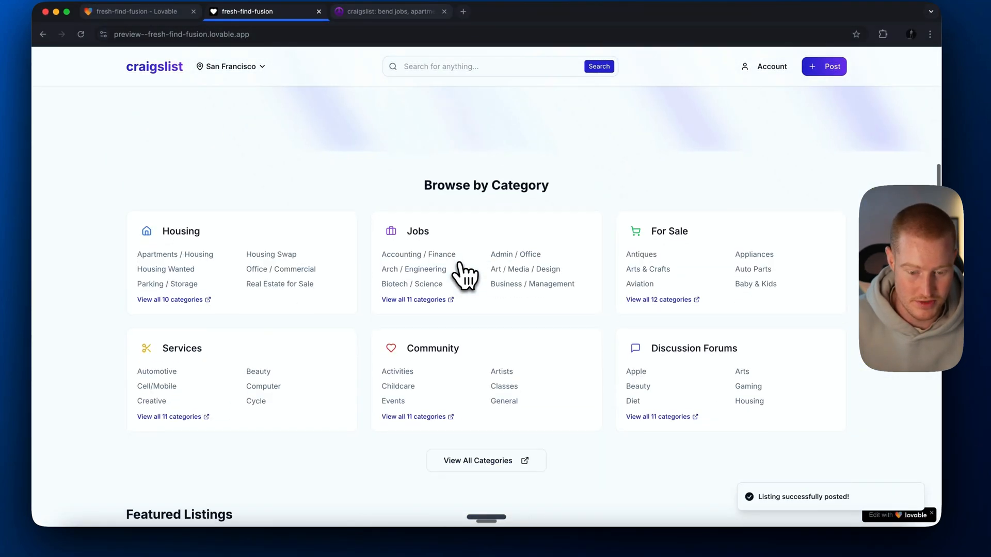
{"action": "scroll", "scroll_direction": "down", "scroll_amount": 3}
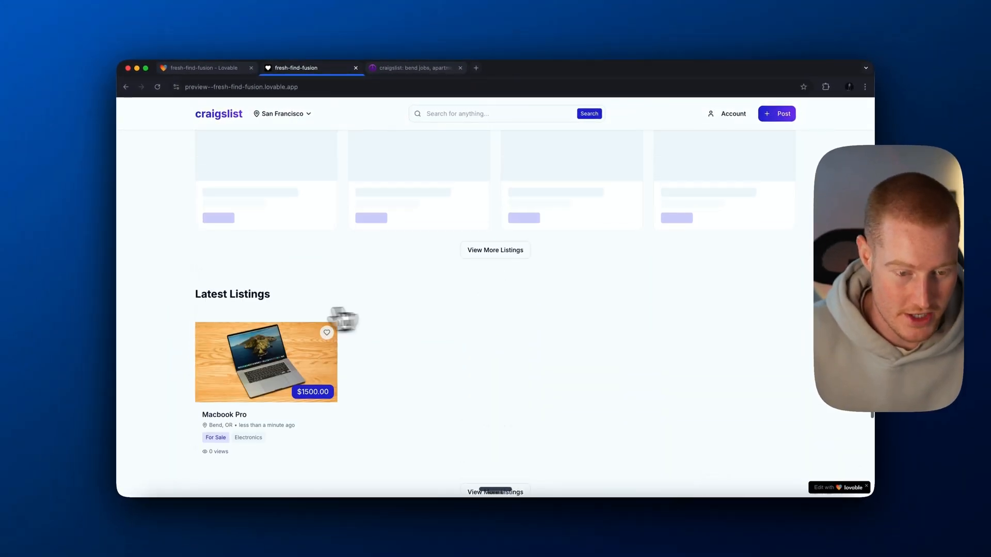
{"action": "scroll", "scroll_direction": "down", "scroll_amount": 3}
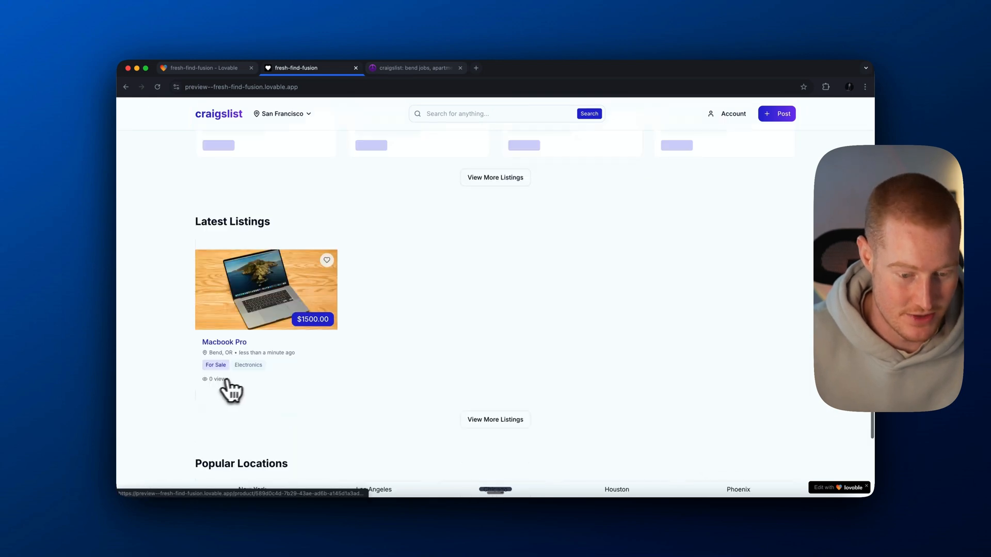
{"action": "scroll", "scroll_direction": "up", "scroll_amount": 3}
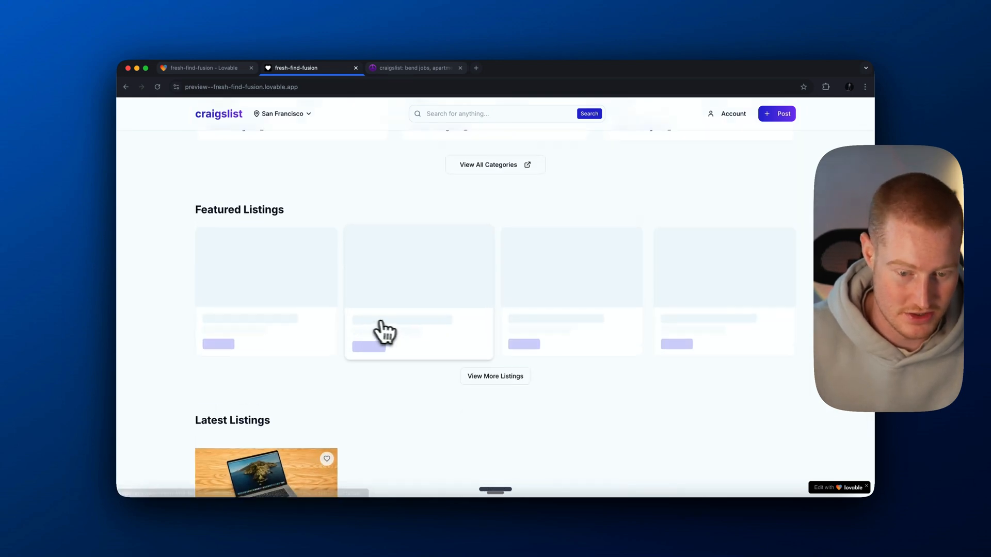
{"action": "scroll", "scroll_direction": "down", "scroll_amount": 3}
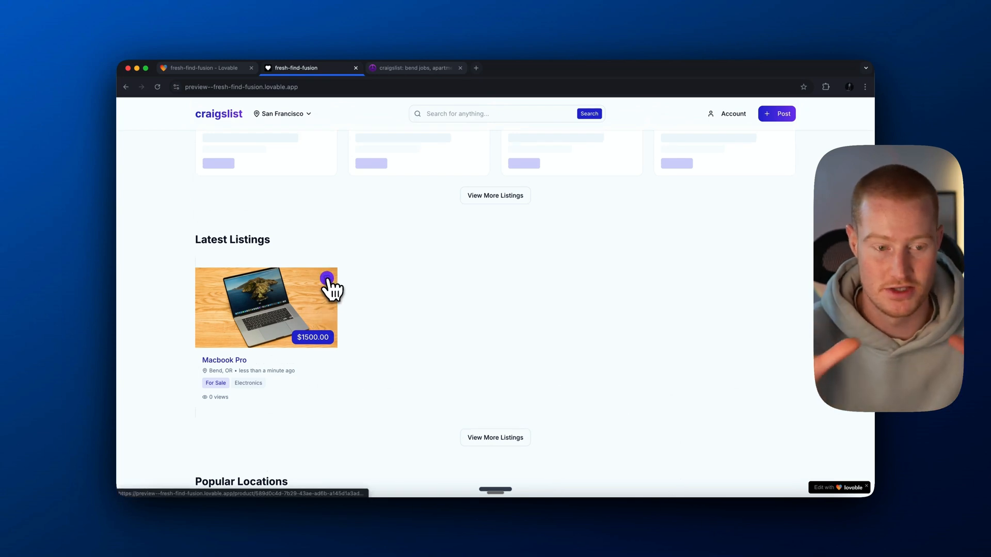
{"action": "mouse_move", "coordinate": [345, 211]}
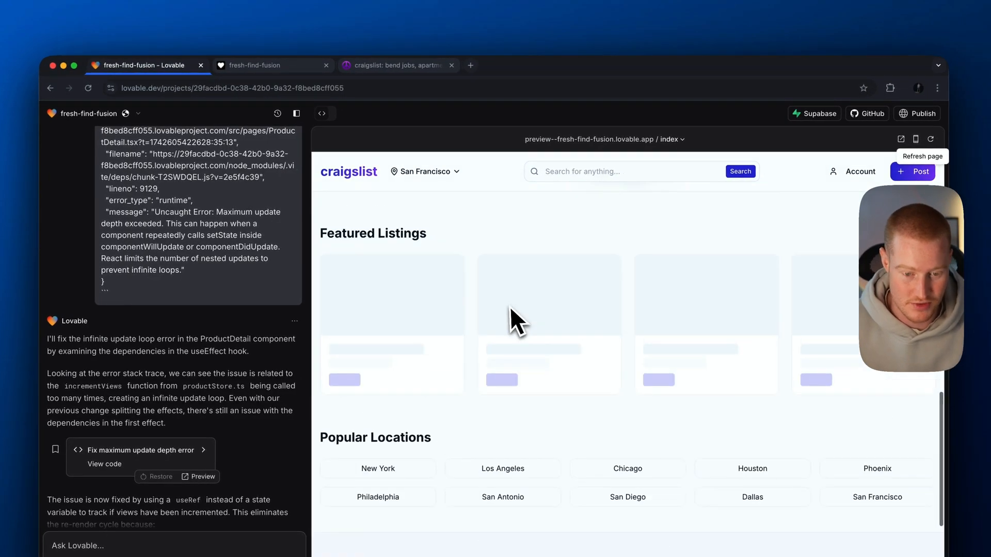
- Read Lovable's ProductDetail update-loop fix and its Supabase recommendation for shared listings
{"action": "scroll", "scroll_direction": "down", "scroll_amount": 3}
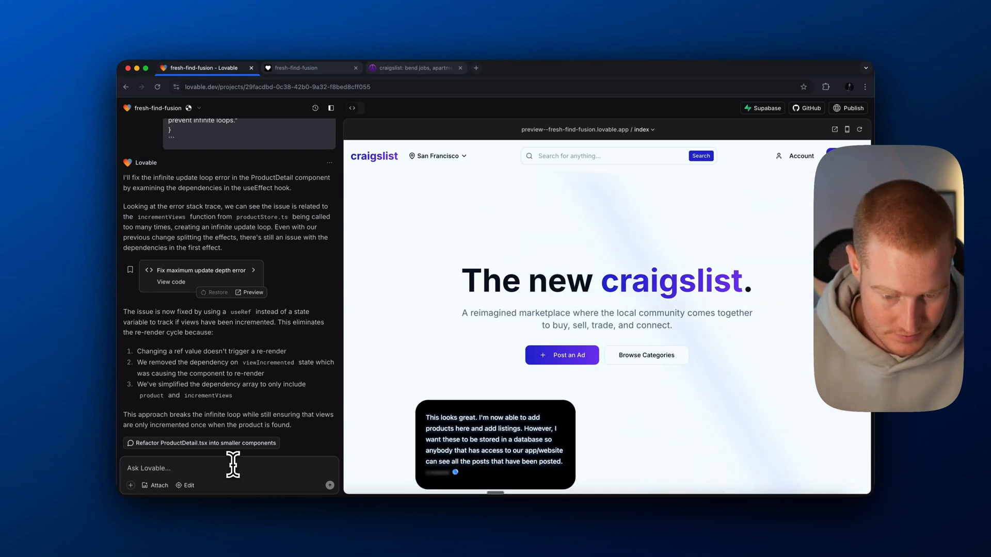
{"action": "scroll", "scroll_direction": "down", "scroll_amount": 3}
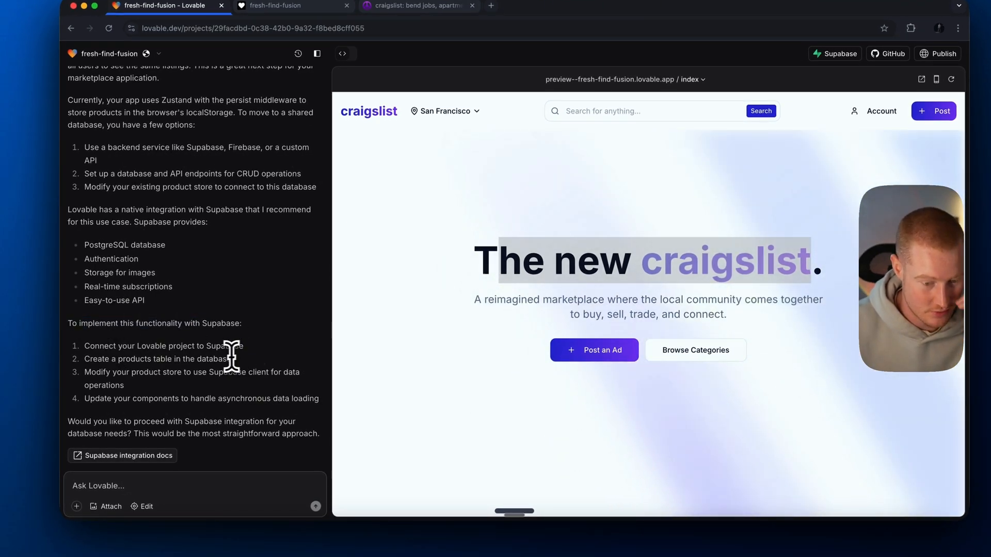
- Authorize Lovable in Supabase and connect fresh-find-fusion to the craigslist project
{"action": "left_click", "coordinate": [512, 68]}
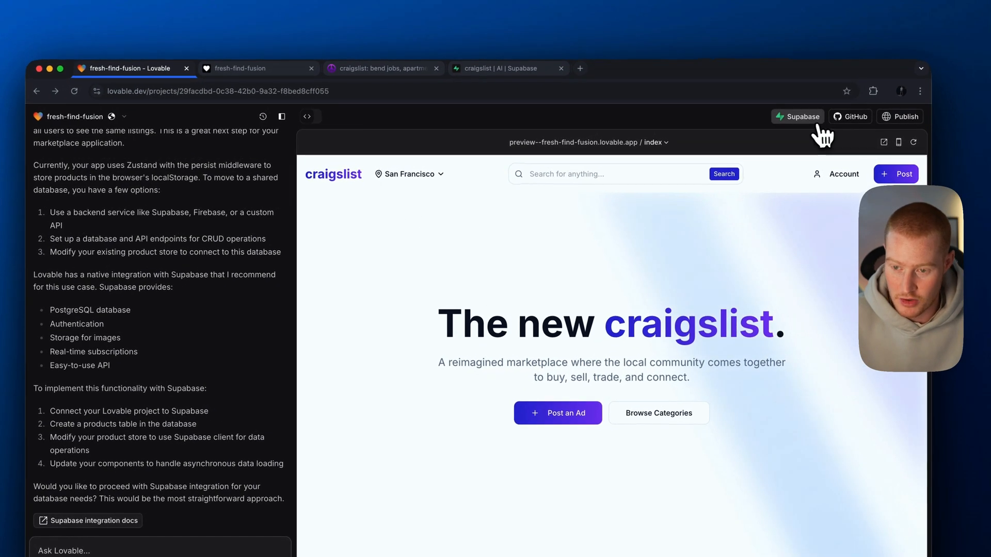
{"action": "left_click", "coordinate": [797, 116]}
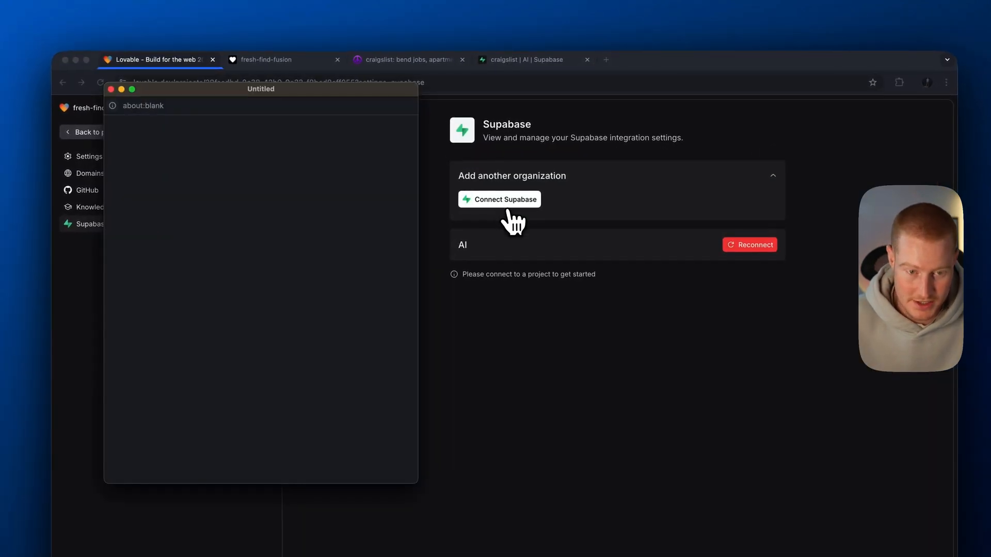
{"action": "left_click", "coordinate": [499, 199]}
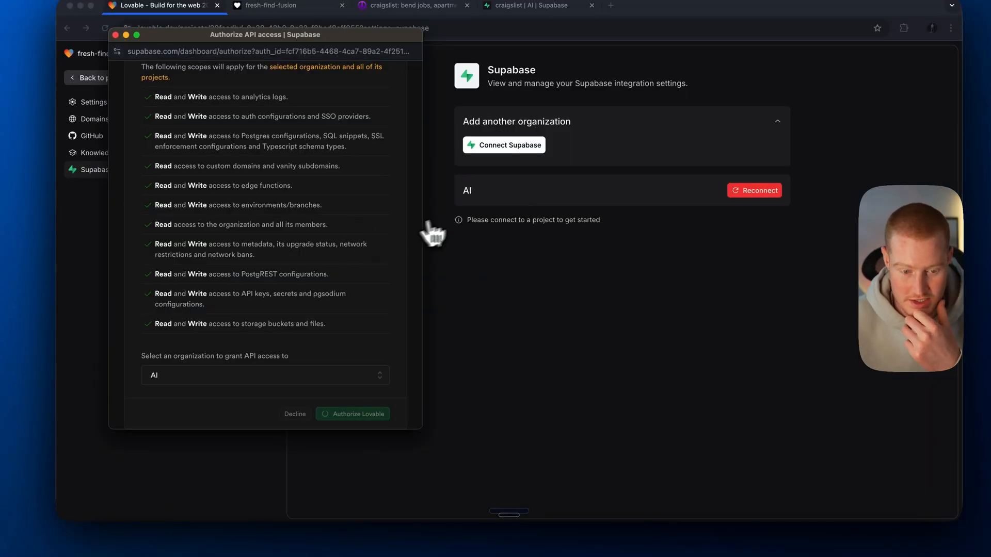
{"action": "left_click", "coordinate": [352, 414]}
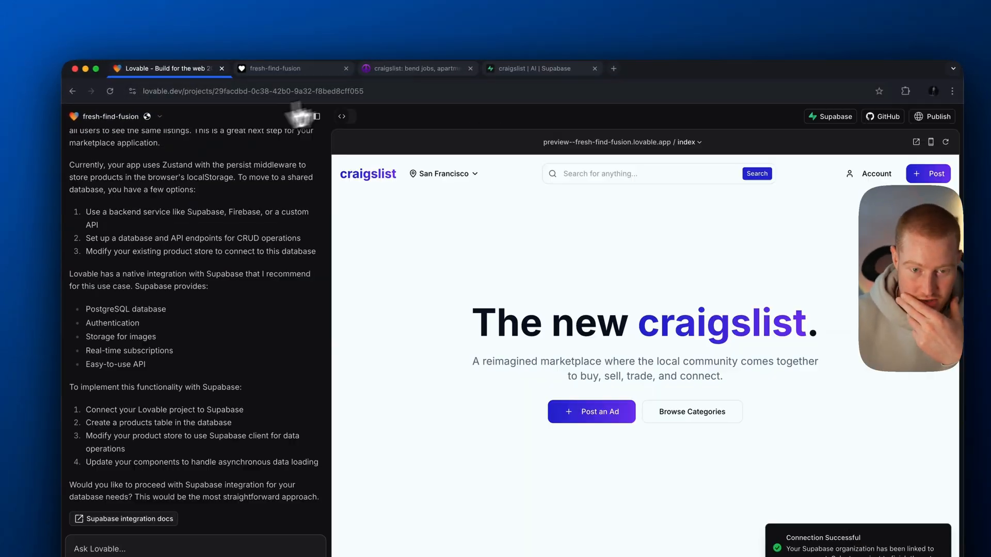
{"action": "left_click", "coordinate": [830, 116]}
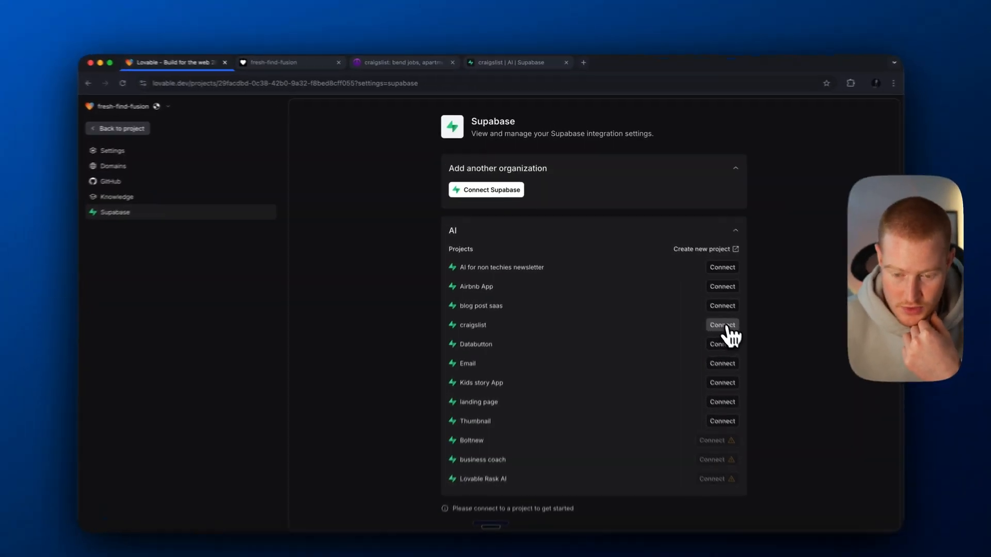
{"action": "left_click", "coordinate": [721, 325]}
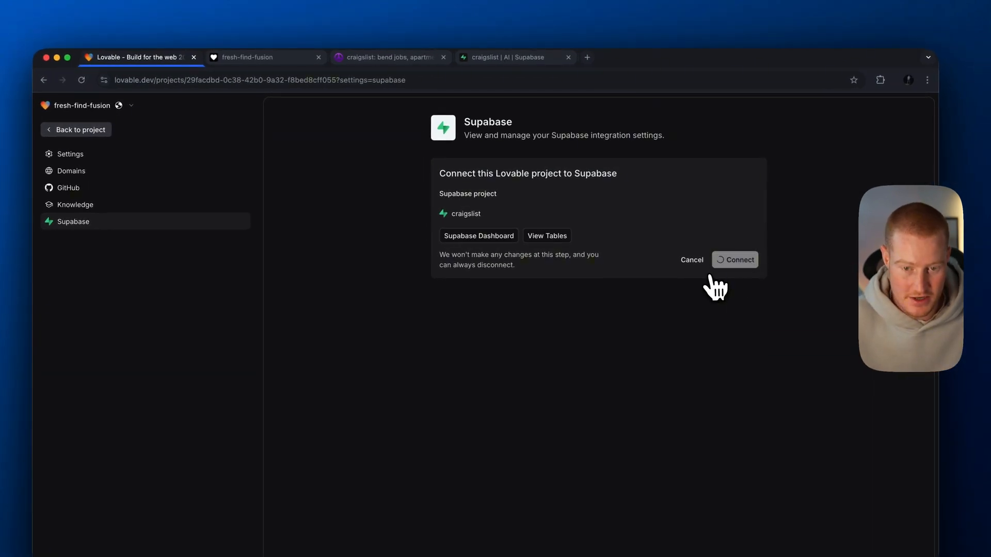
{"action": "left_click", "coordinate": [734, 260]}
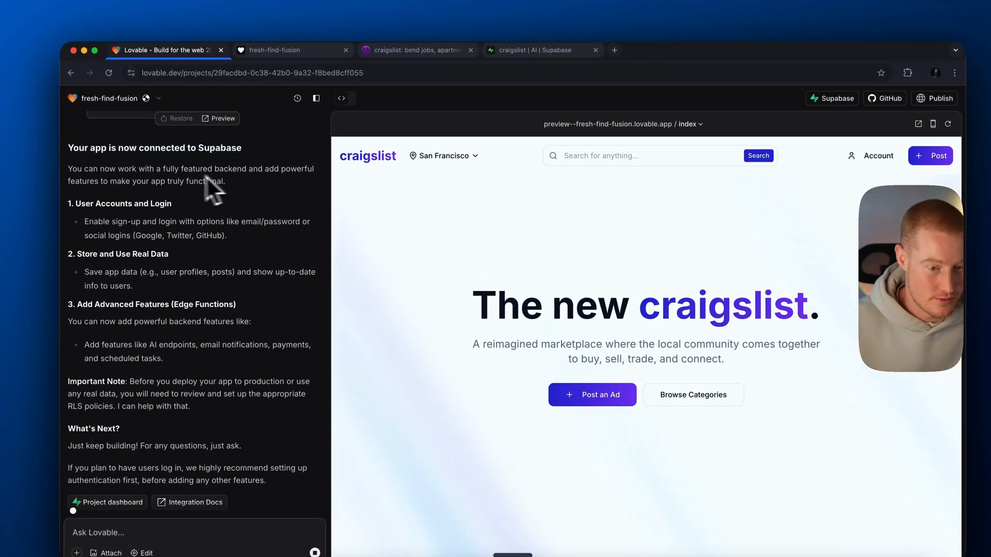
{"action": "left_click_drag", "start_coordinate": [92, 169], "coordinate": [224, 181]}
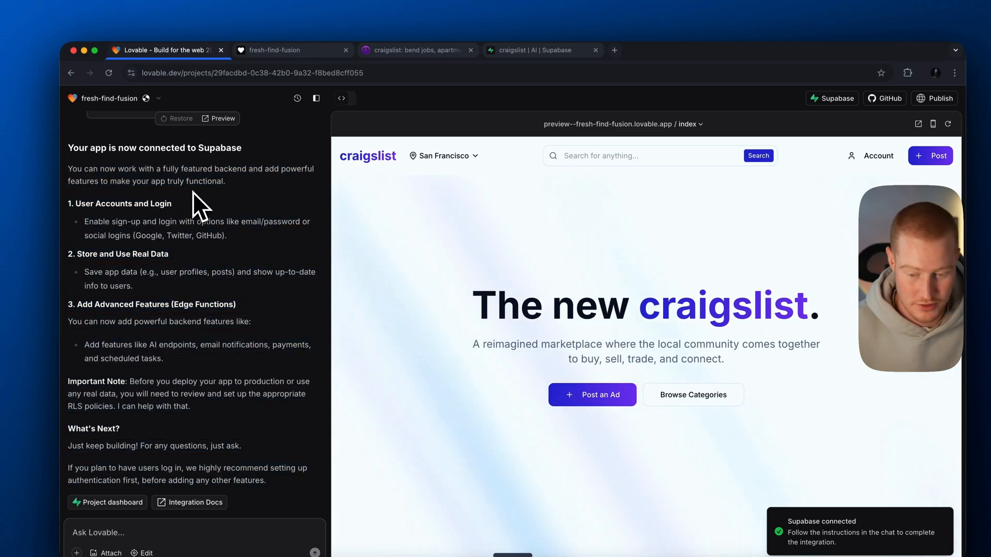
{"action": "double_click", "coordinate": [123, 204]}
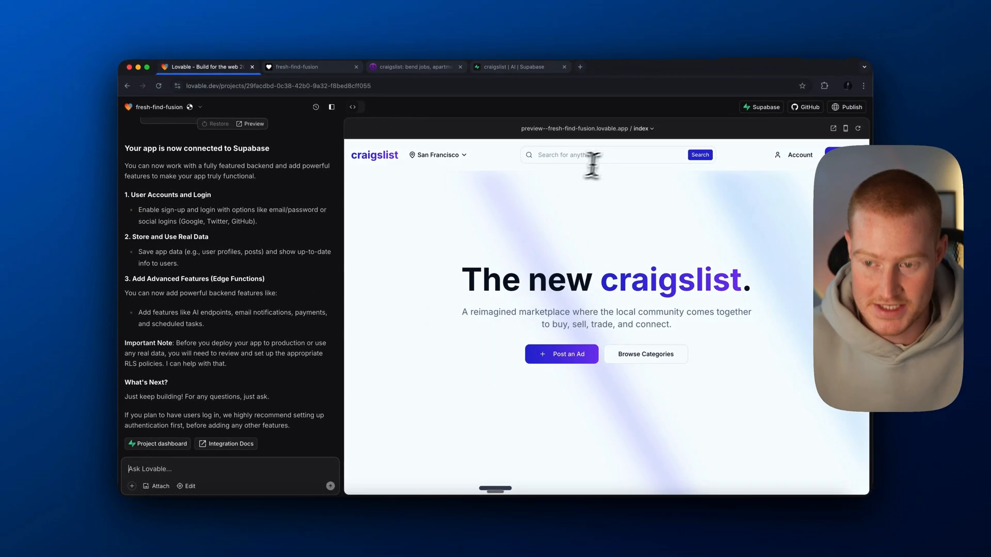
{"action": "mouse_move", "coordinate": [553, 259]}
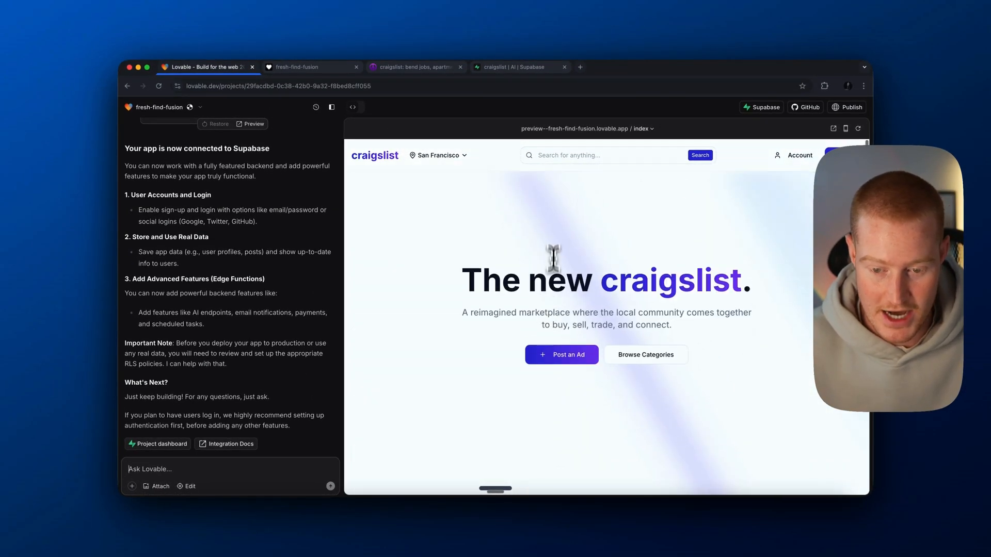
{"action": "mouse_move", "coordinate": [575, 363]}
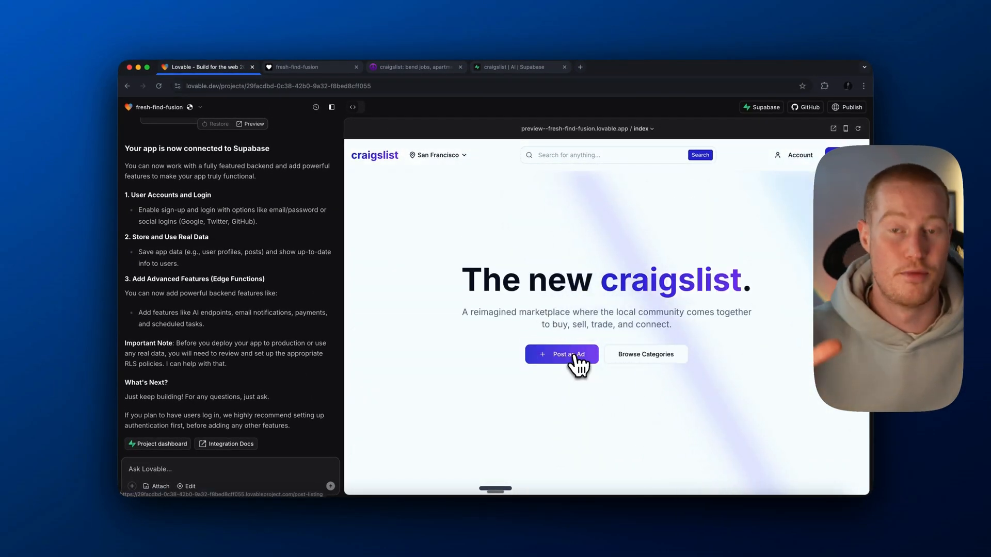
- Fill in the Post an Ad form for the 'Used Bike' listing
{"action": "left_click", "coordinate": [561, 354]}
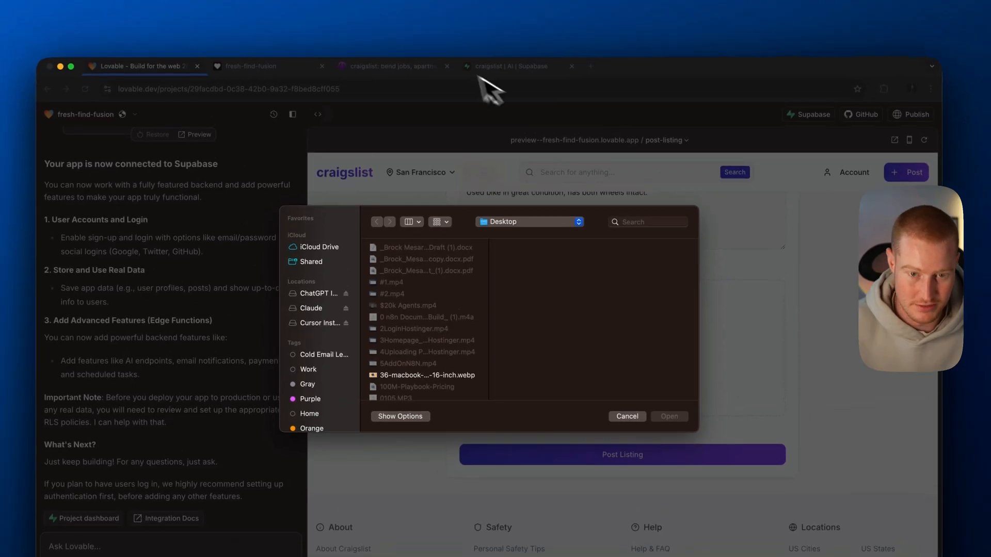
{"action": "left_click", "coordinate": [726, 69]}
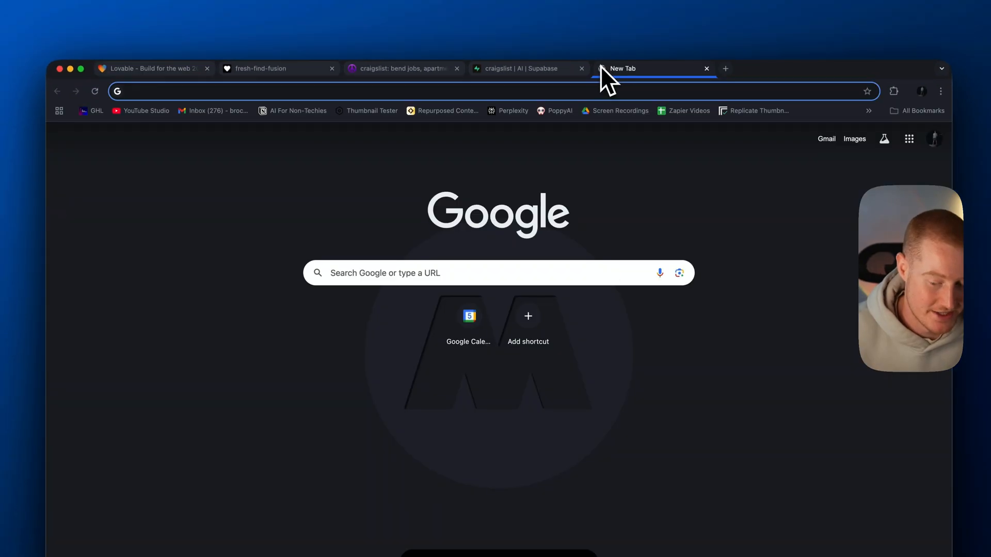
{"action": "left_click", "coordinate": [521, 65]}
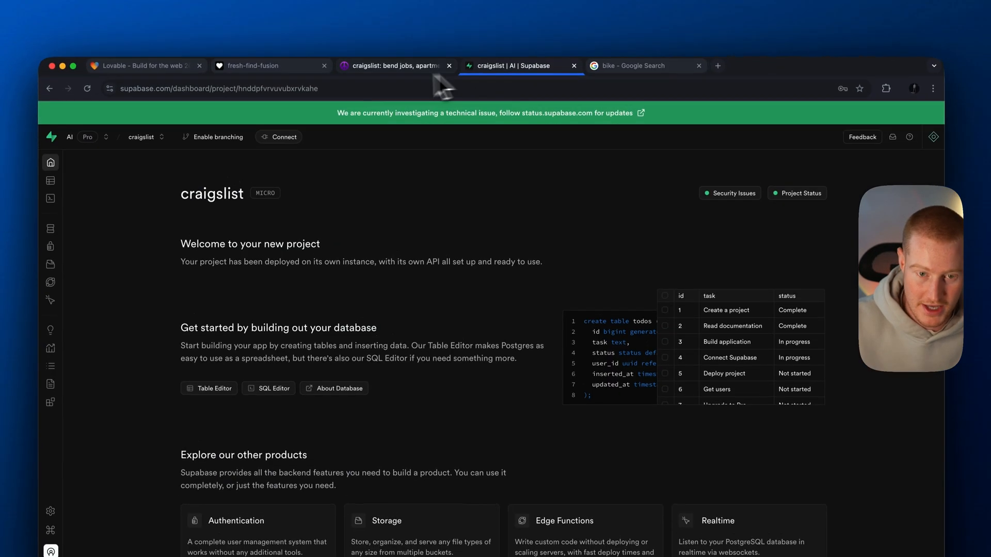
{"action": "left_click", "coordinate": [145, 66]}
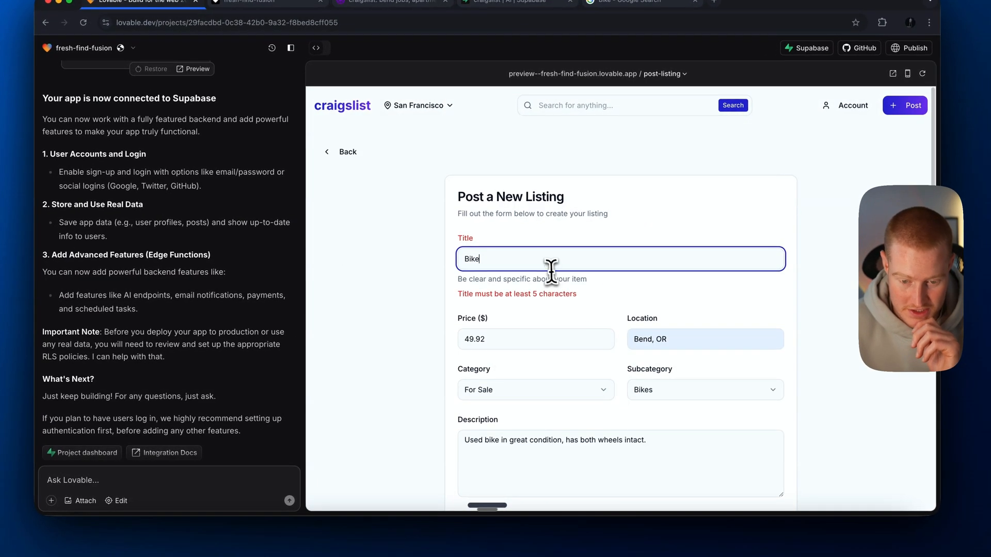
{"action": "type", "text": "Used Bik"}
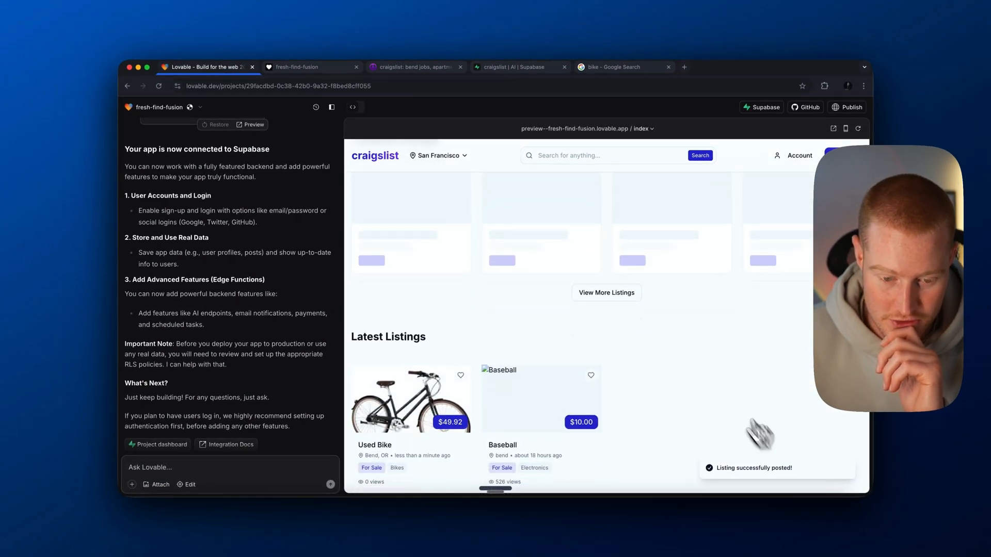
{"action": "scroll", "scroll_direction": "down", "scroll_amount": 3}
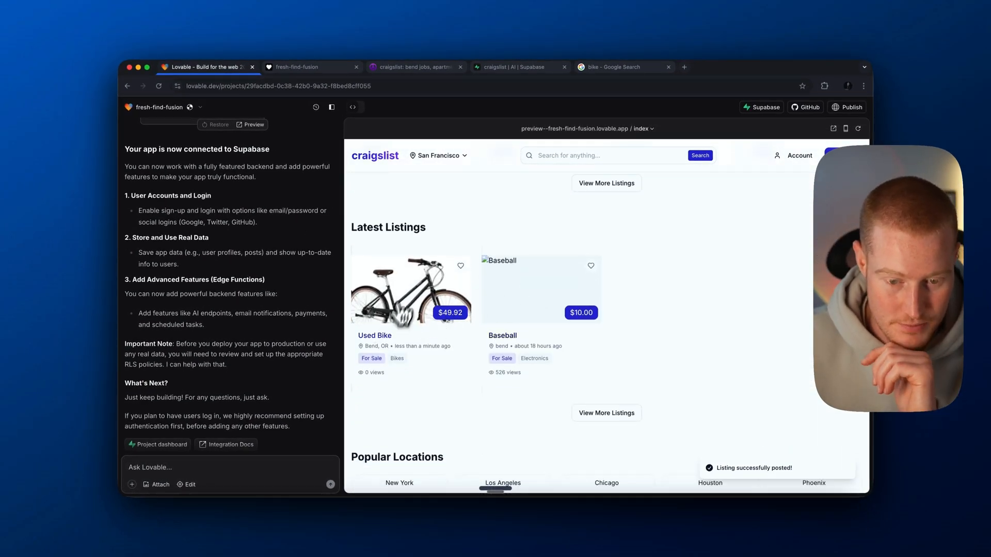
- Open the craigslist Table Editor in Supabase, confirming the public schema has no tables
{"action": "left_click", "coordinate": [520, 67]}
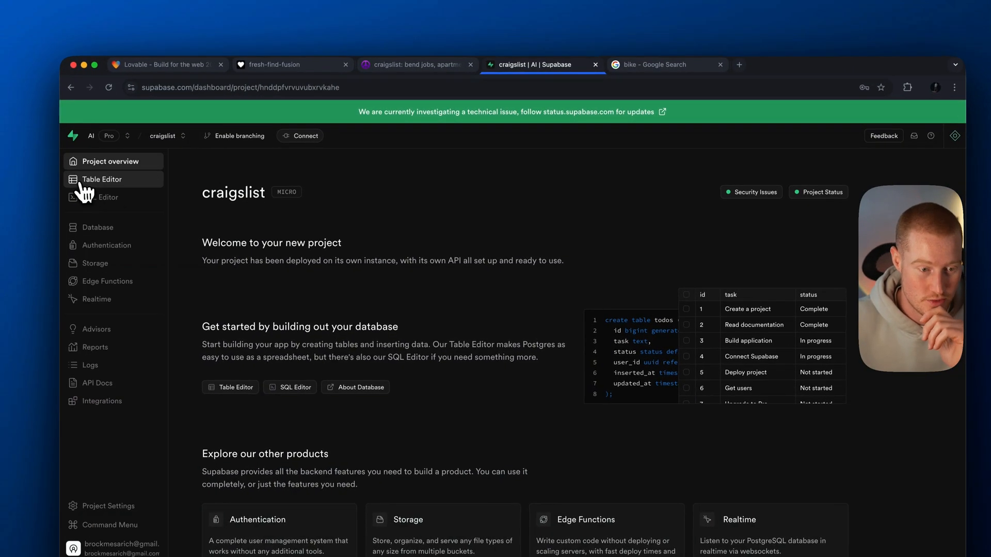
{"action": "left_click", "coordinate": [102, 180]}
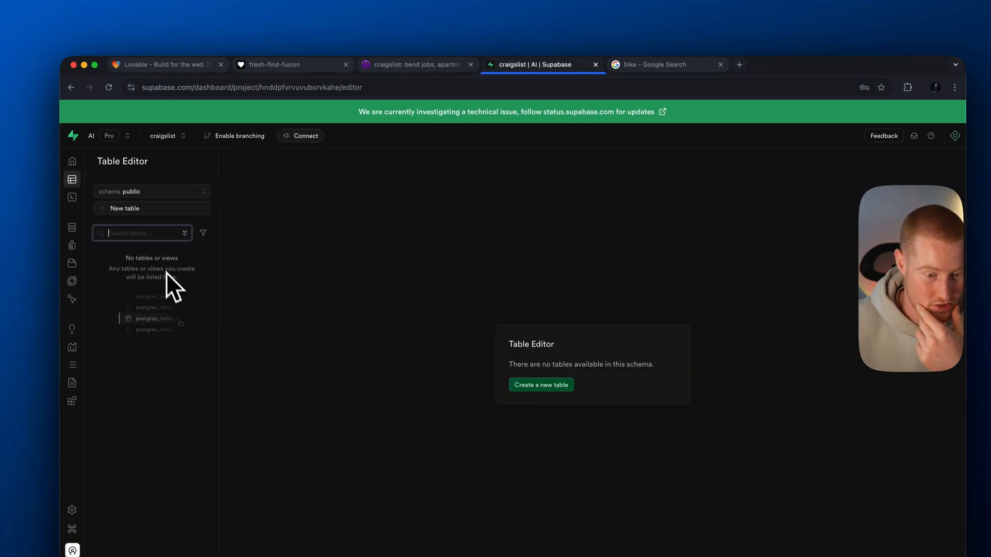
{"action": "left_click", "coordinate": [167, 64]}
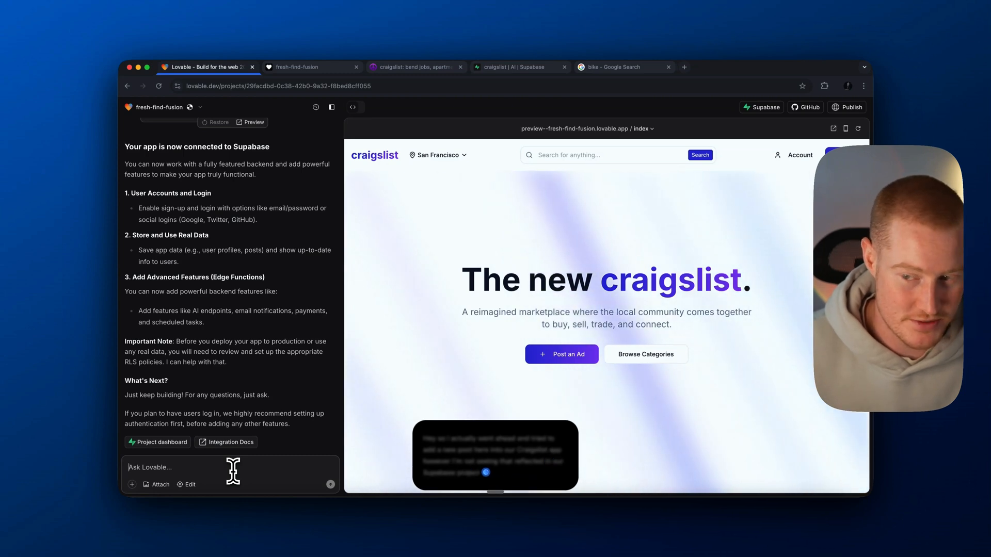
{"action": "mouse_move", "coordinate": [411, 370]}
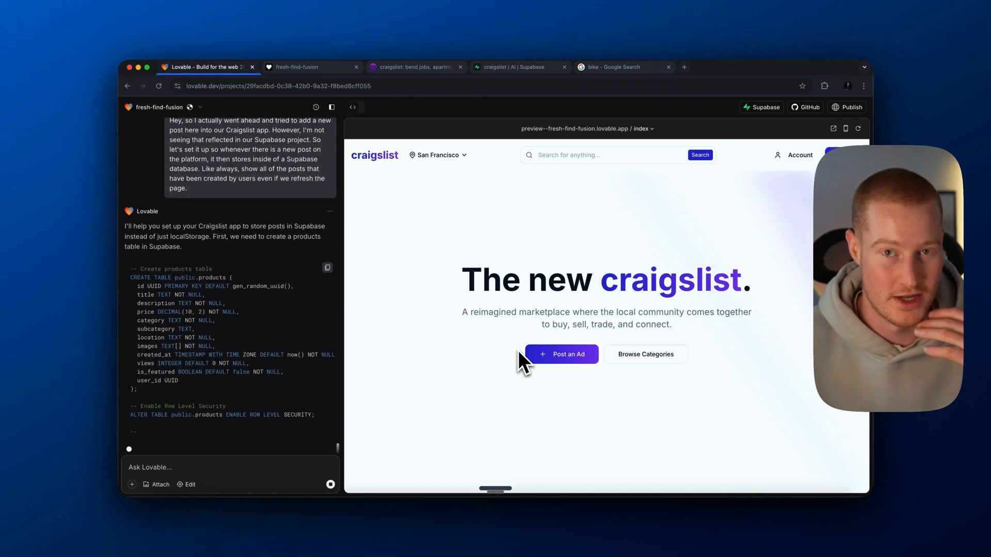
- Scroll through Lovable's reply with SQL creating the products table and policies
{"action": "scroll", "scroll_direction": "down", "scroll_amount": 3}
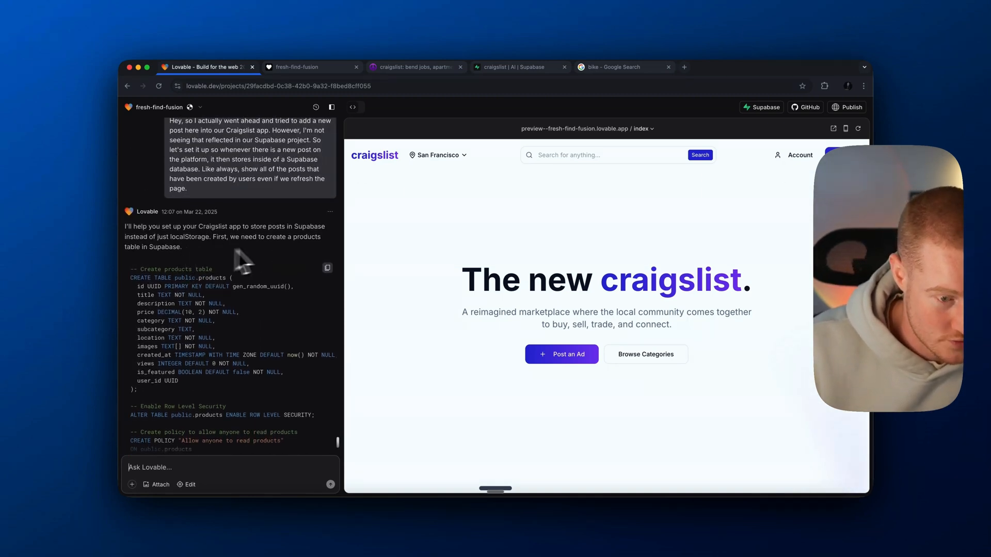
- Review the revised products-table SQL without user_id and with one open-access policy
{"action": "scroll", "scroll_direction": "down", "scroll_amount": 3}
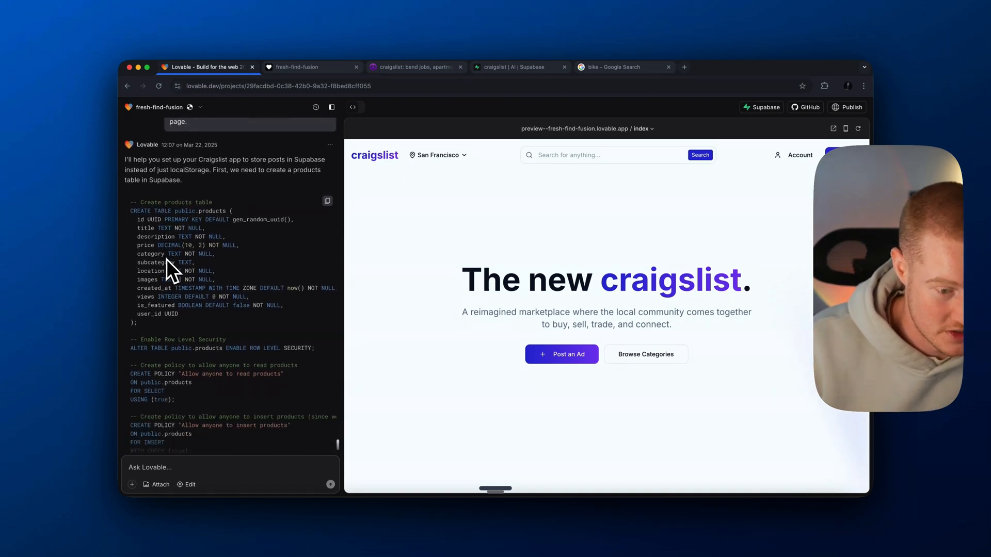
{"action": "scroll", "scroll_direction": "down", "scroll_amount": 3}
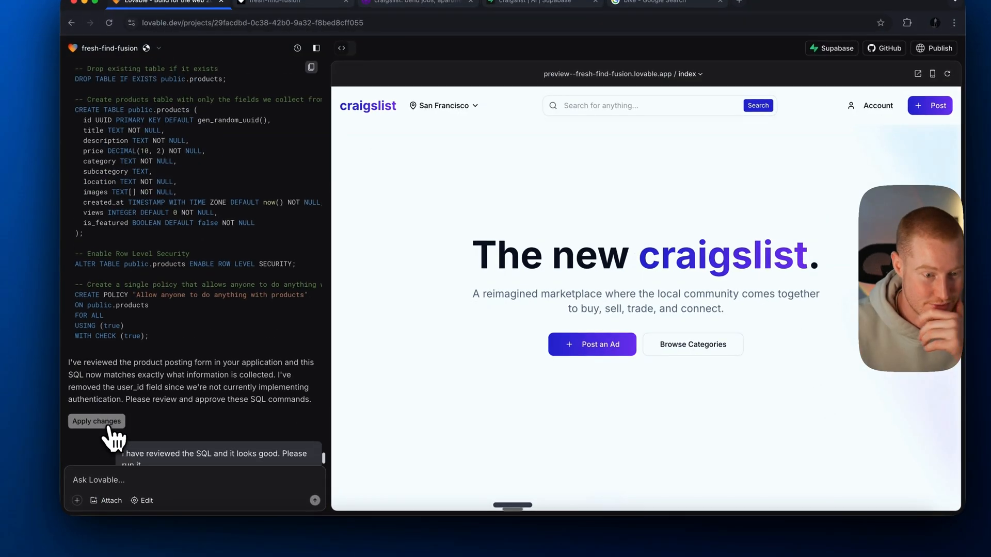
- Run the SQL and confirm the new products table in Supabase is empty
{"action": "left_click", "coordinate": [96, 421]}
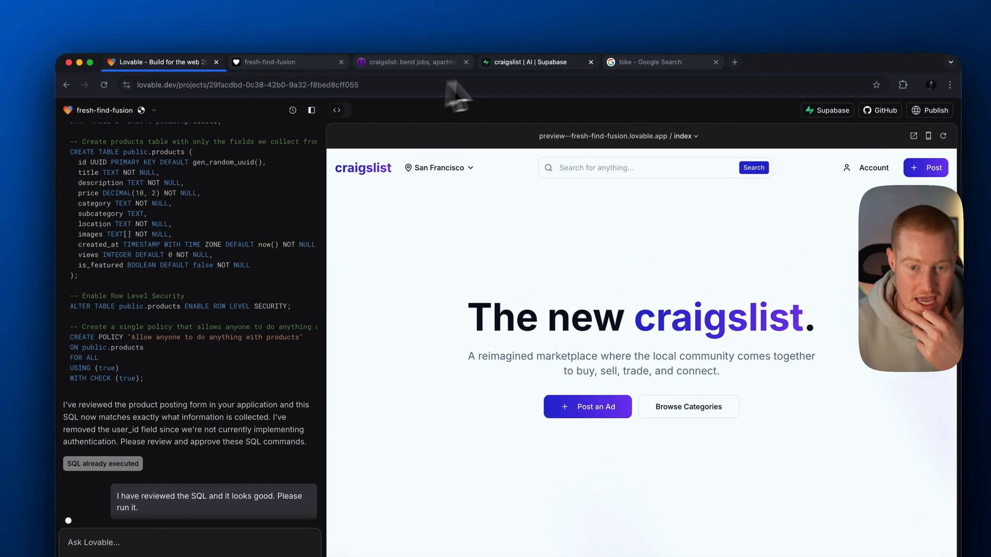
{"action": "left_click", "coordinate": [534, 62]}
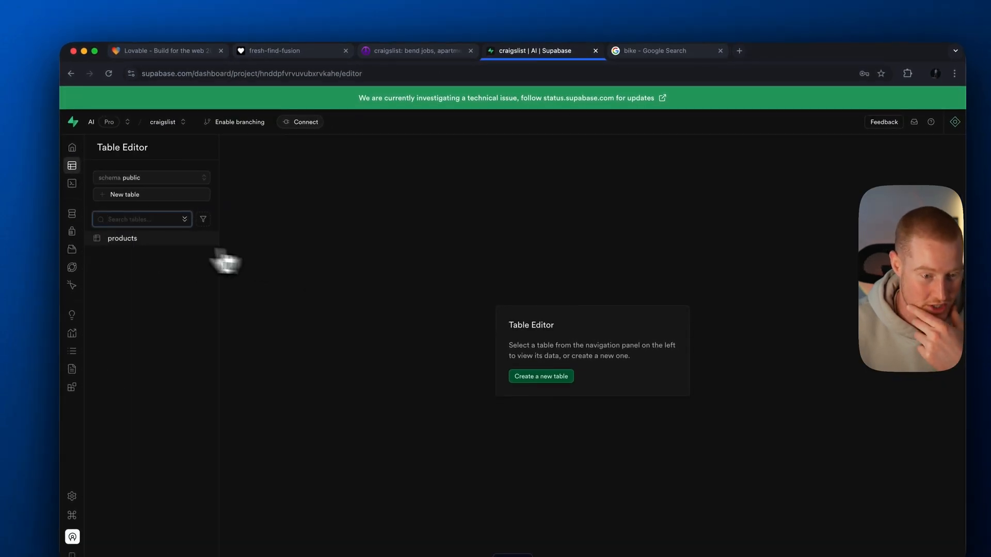
{"action": "left_click", "coordinate": [122, 238]}
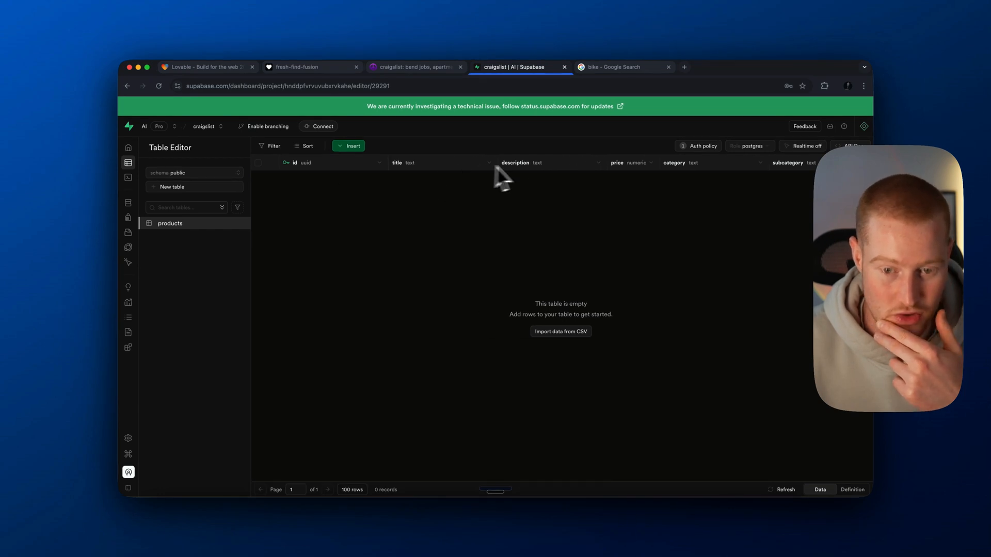
{"action": "scroll", "scroll_direction": "right", "scroll_amount": 3}
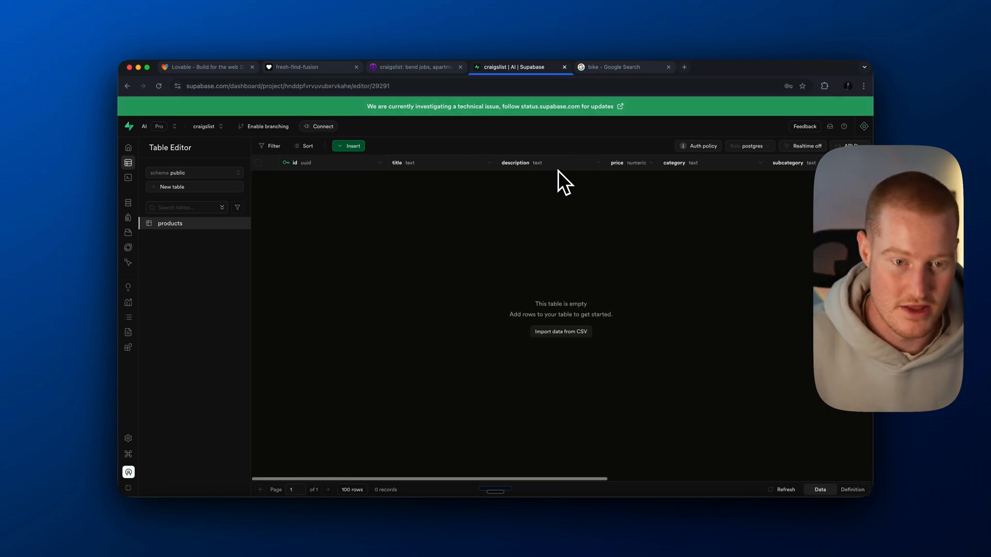
{"action": "left_click", "coordinate": [132, 67]}
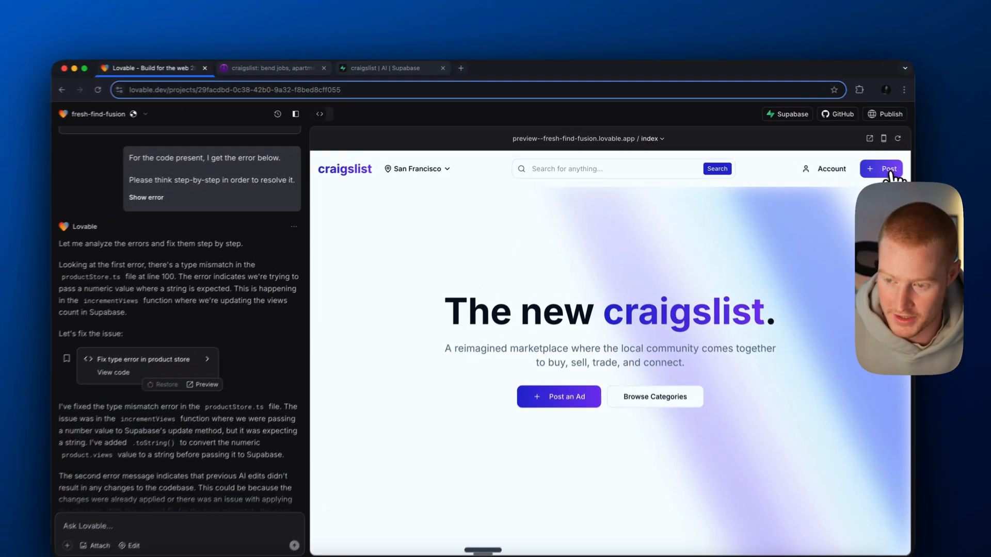
- Open the preview's listing form, then publish the updated Craigslist project
{"action": "left_click", "coordinate": [881, 169]}
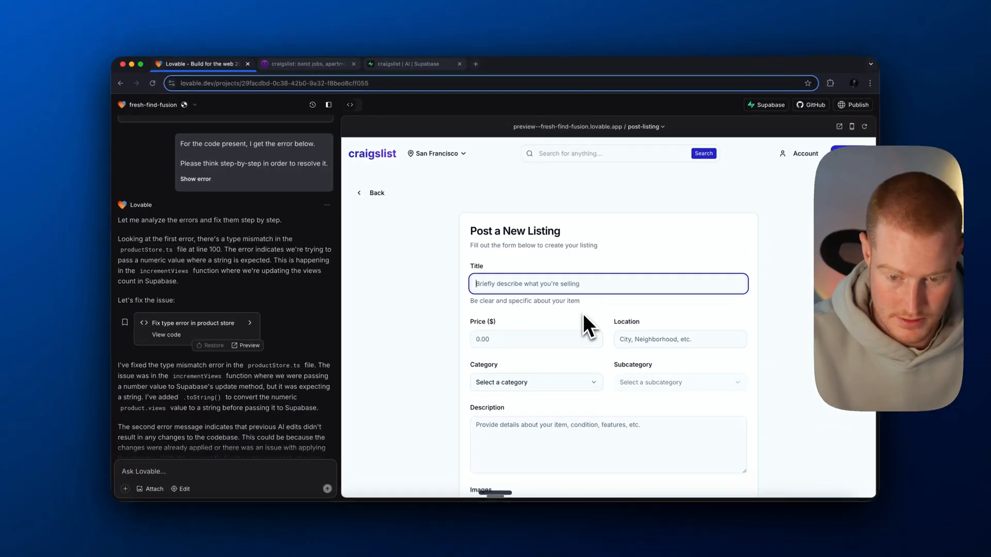
{"action": "left_click", "coordinate": [415, 64]}
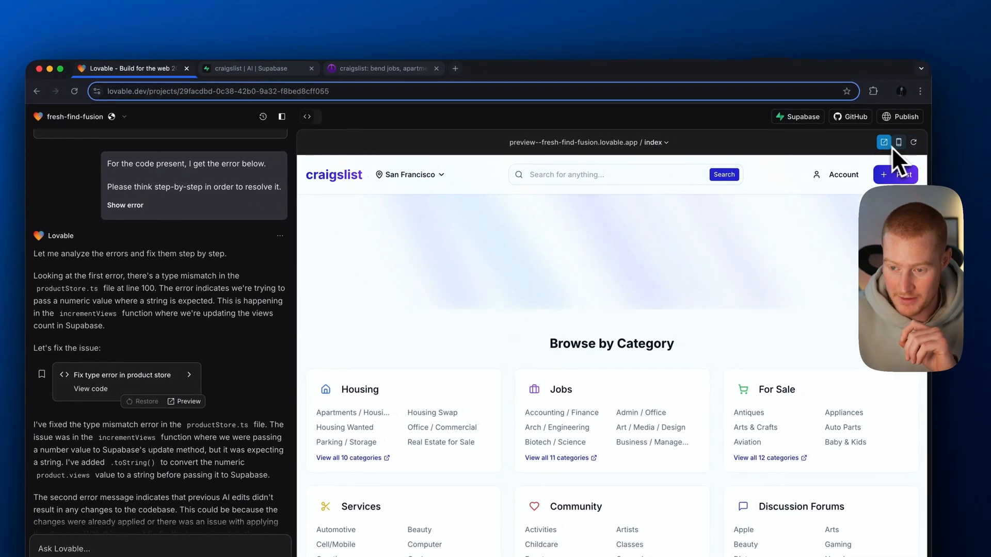
{"action": "left_click", "coordinate": [903, 116]}
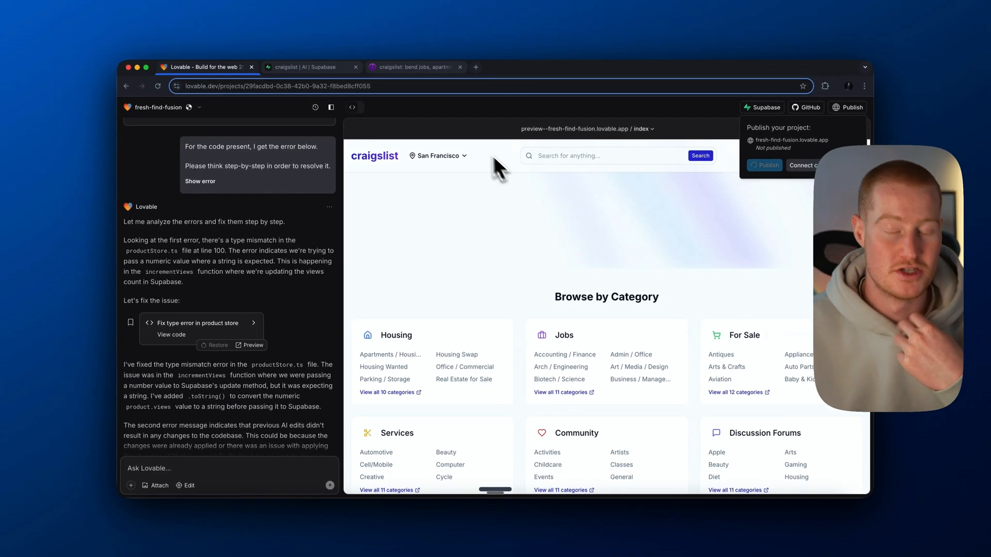
{"action": "mouse_move", "coordinate": [536, 272]}
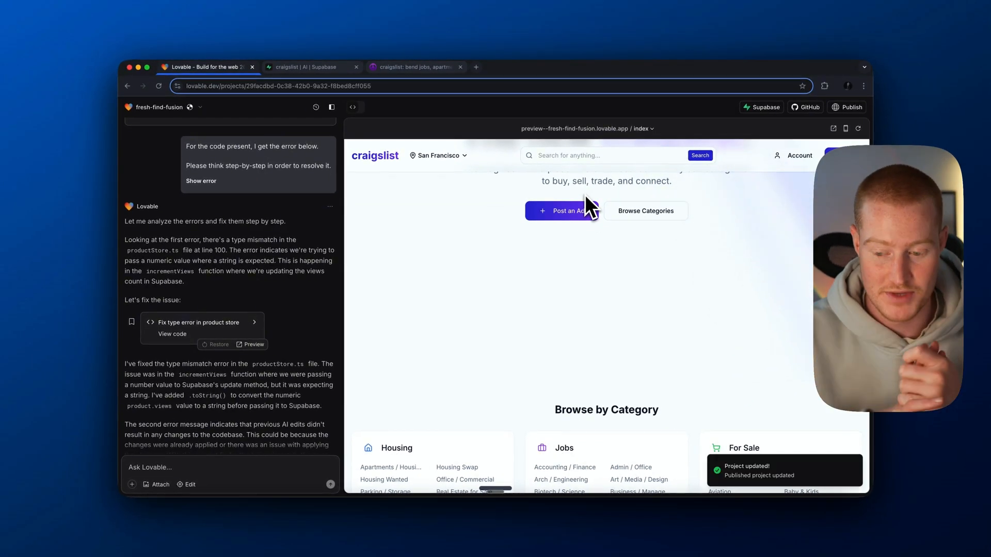
{"action": "left_click", "coordinate": [850, 107]}
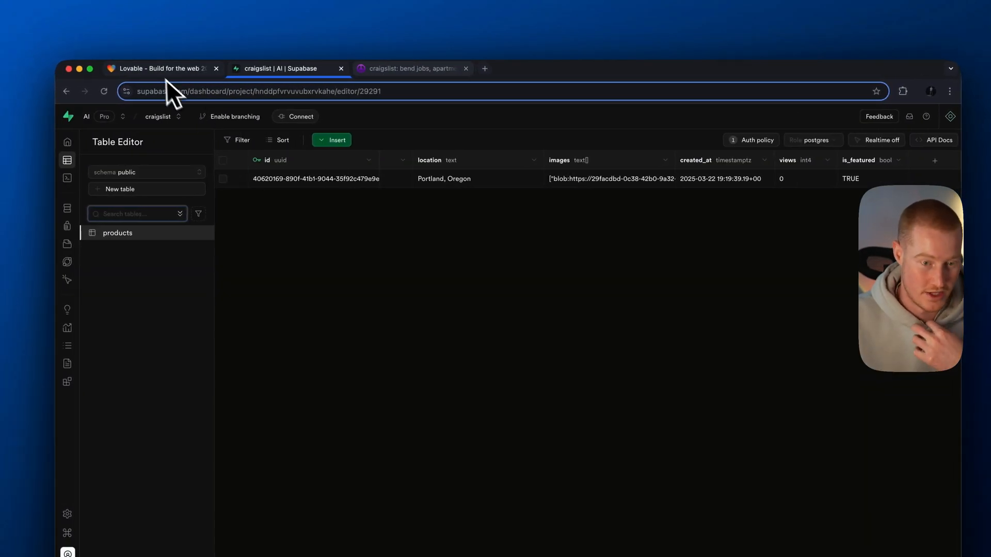
- Open fresh-find-fusion.lovable.app and find the $500 New Iphone under Featured Listings
{"action": "left_click", "coordinate": [309, 67]}
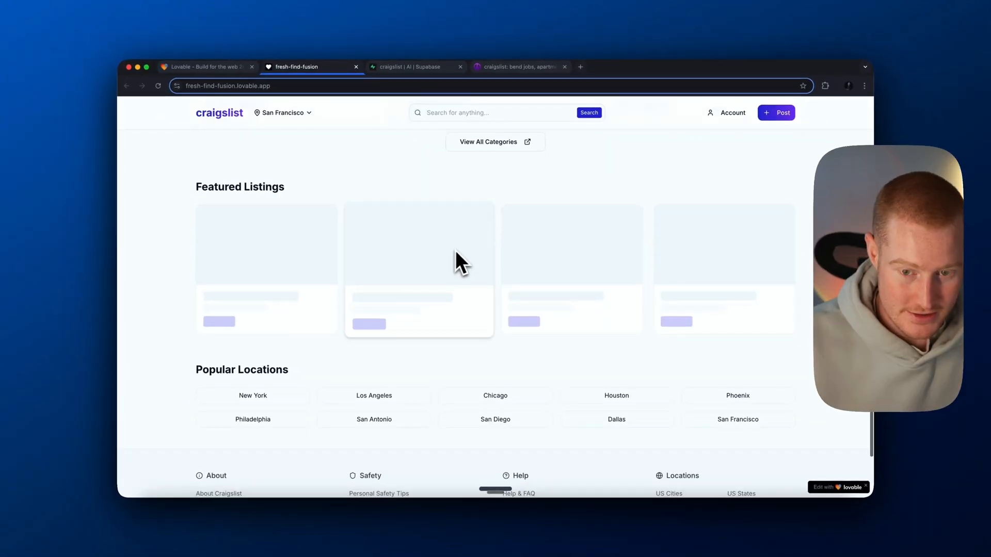
{"action": "scroll", "scroll_direction": "down", "scroll_amount": 3}
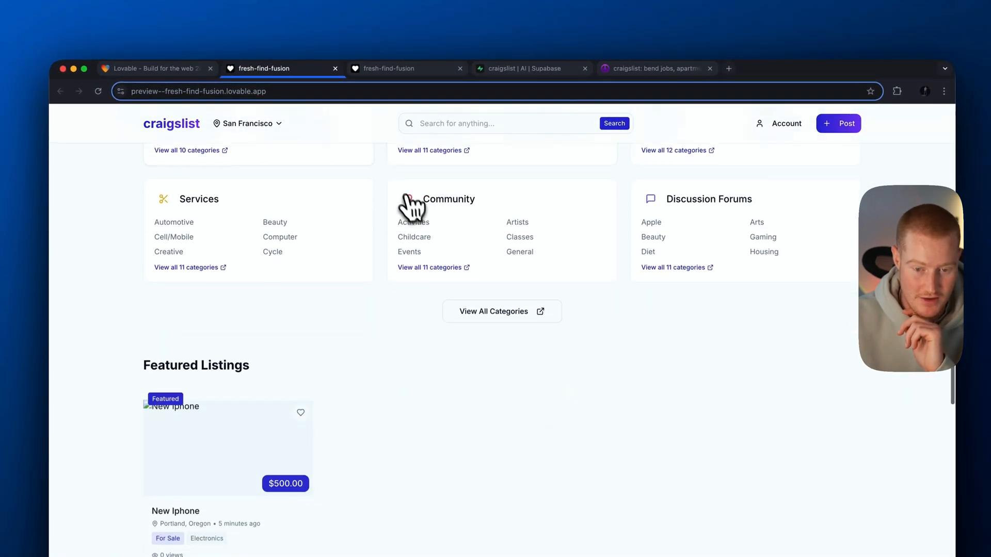
- Scroll the published site to the New Iphone entry under Latest Listings
{"action": "scroll", "scroll_direction": "down", "scroll_amount": 3}
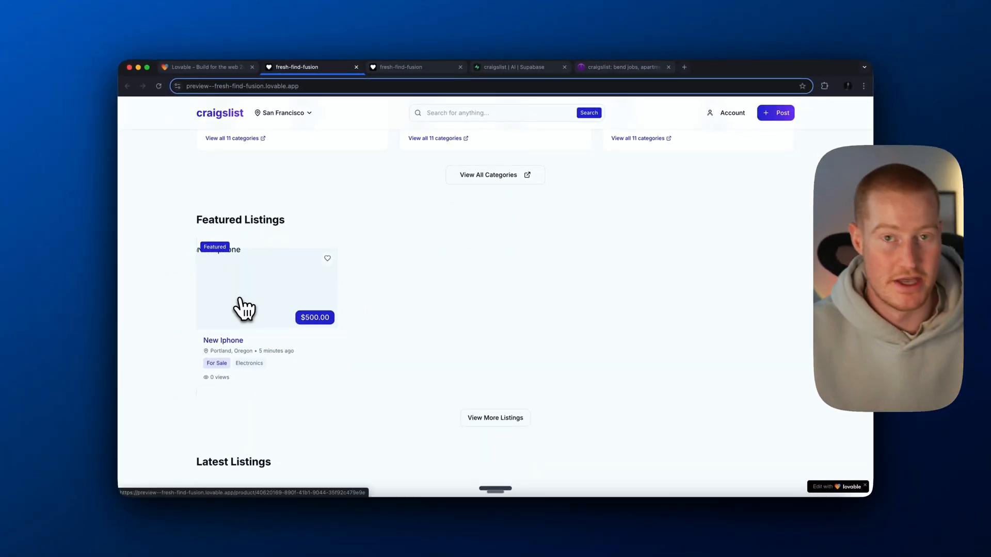
{"action": "mouse_move", "coordinate": [275, 305]}
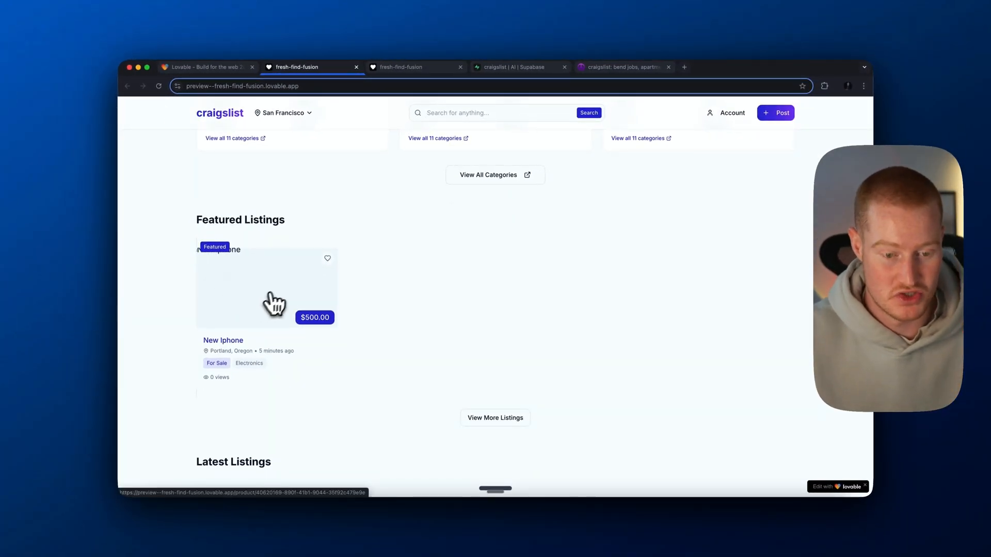
{"action": "scroll", "scroll_direction": "down", "scroll_amount": 3}
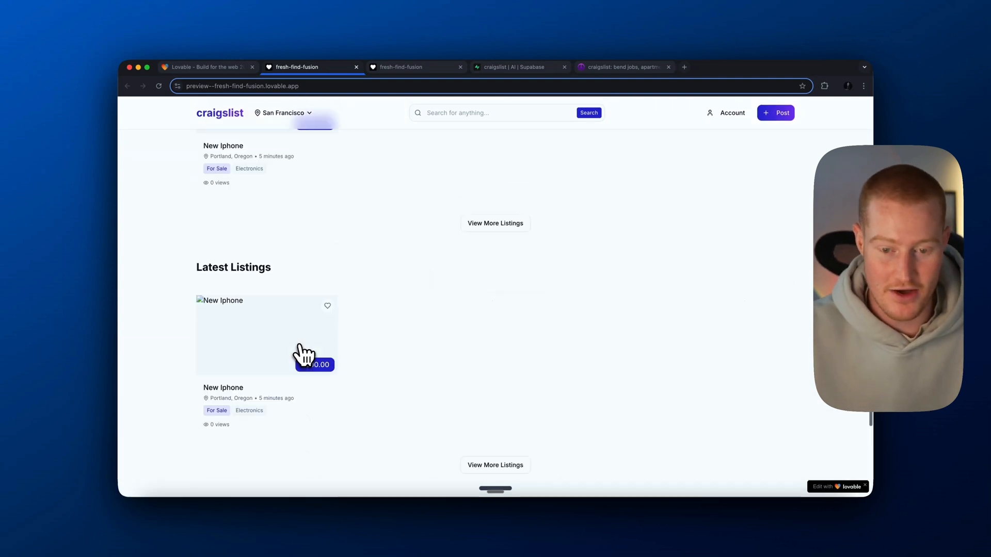
{"action": "scroll", "scroll_direction": "up", "scroll_amount": 3}
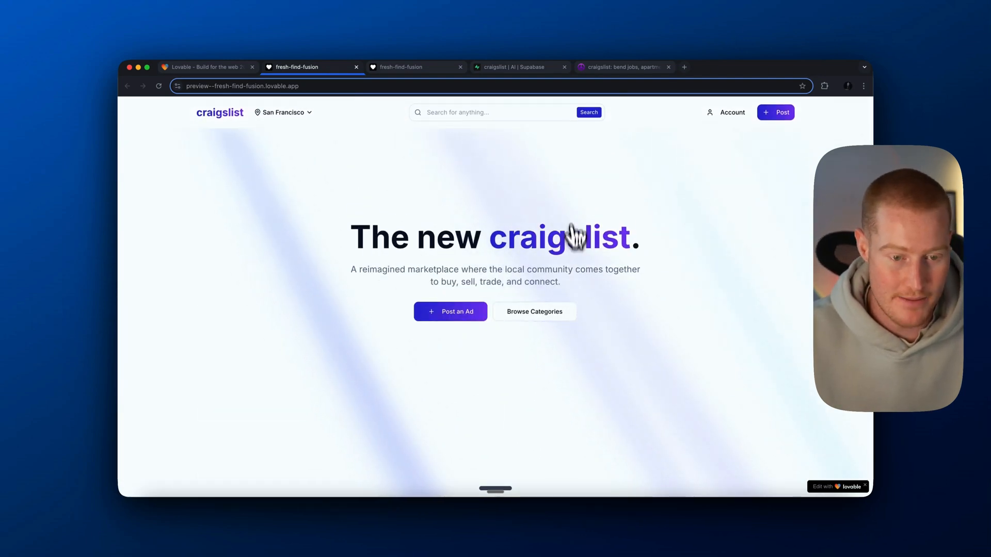
{"action": "scroll", "scroll_direction": "down", "scroll_amount": 3}
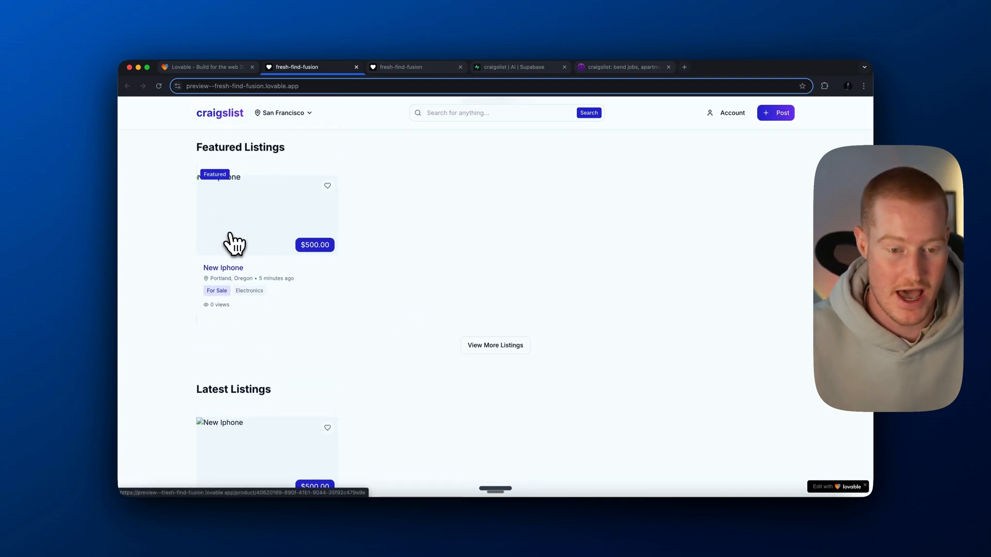
{"action": "mouse_move", "coordinate": [242, 239]}
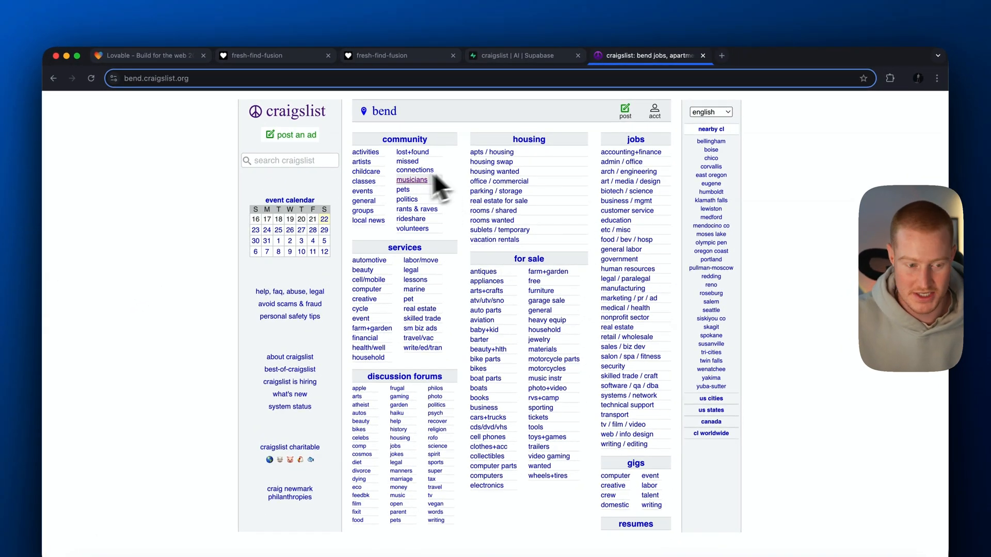
- Post a 'Tennis racket' listing for $25 in Bend, OR under For Sale, Beauty & Health
{"action": "left_click", "coordinate": [152, 63]}
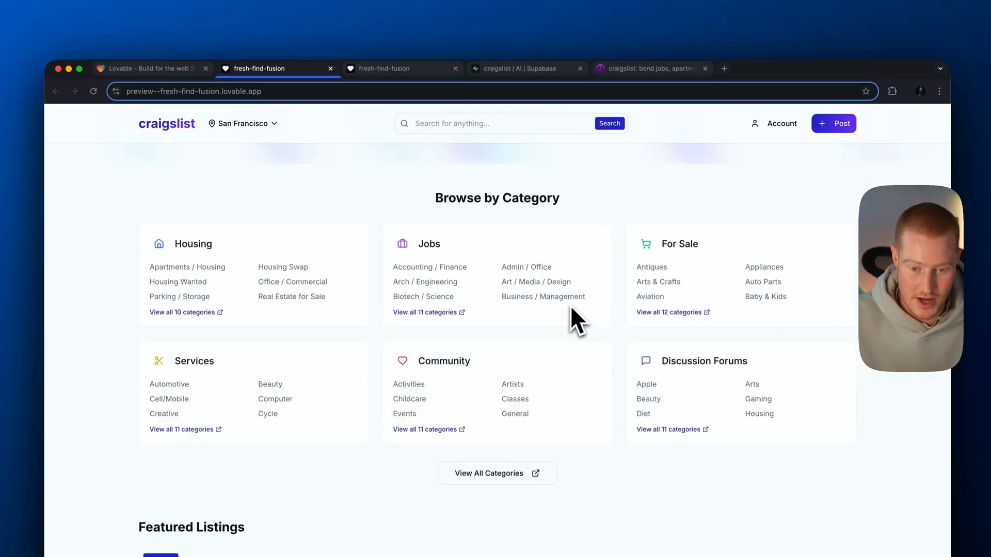
{"action": "left_click", "coordinate": [833, 123]}
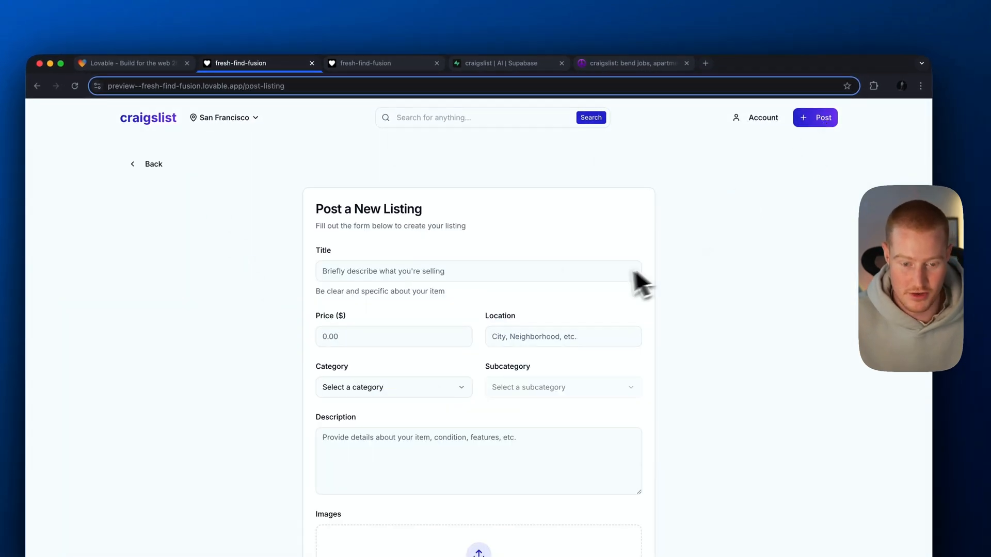
{"action": "type", "text": "Tennis racket"}
{"action": "left_click", "coordinate": [393, 337]}
{"action": "type", "text": "25"}
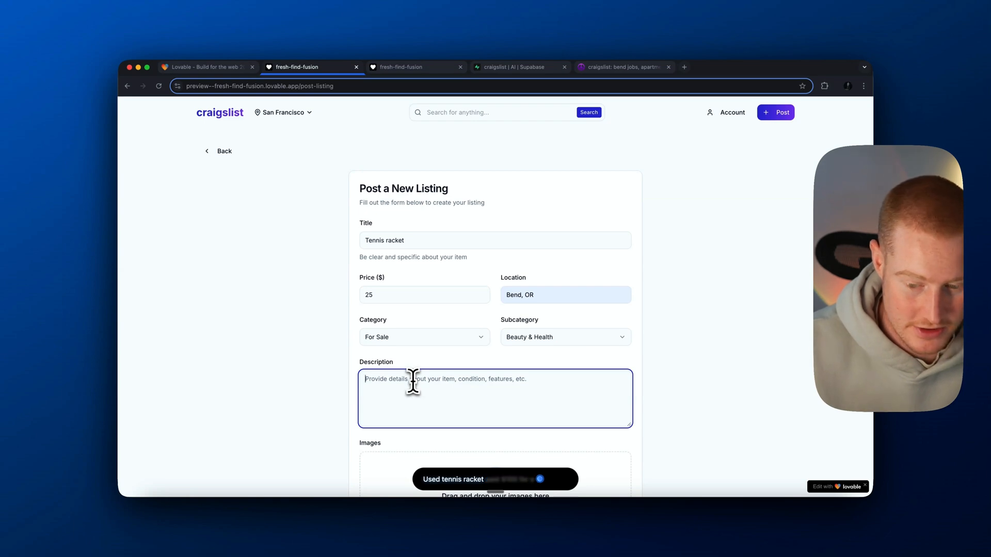
{"action": "left_click", "coordinate": [829, 68]}
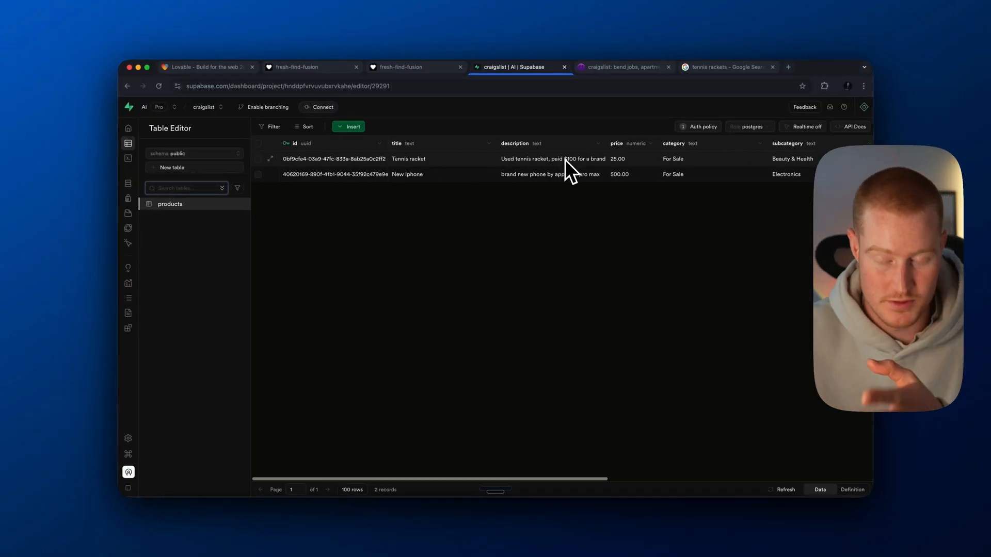
- Check the Tennis racket row beside New Iphone in products and under Latest Listings
{"action": "scroll", "scroll_direction": "right", "scroll_amount": 3}
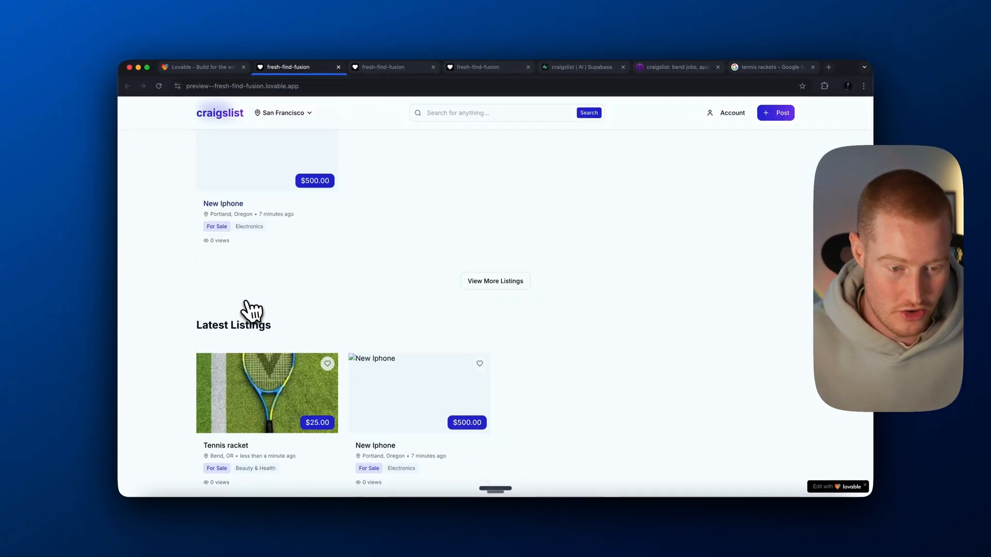
{"action": "scroll", "scroll_direction": "down", "scroll_amount": 3}
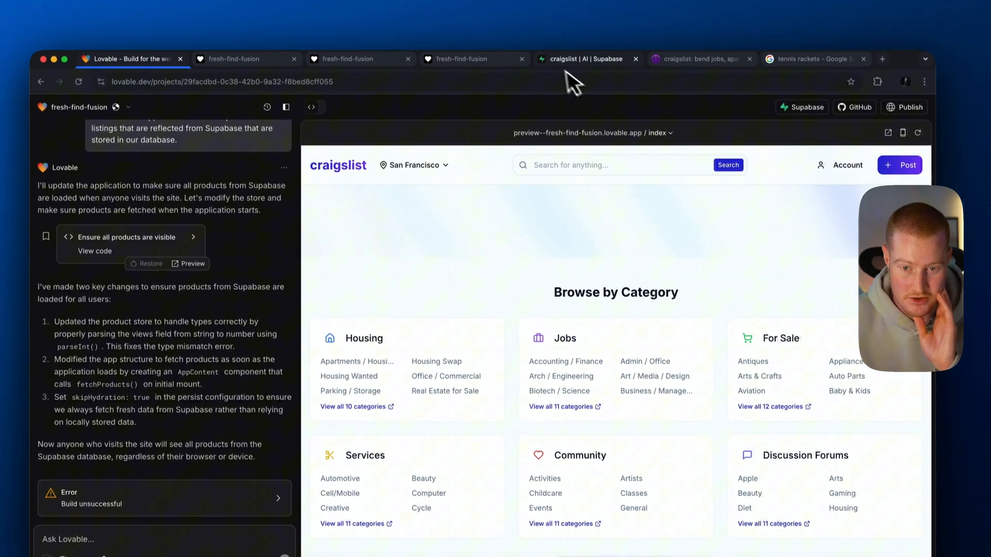
- Review the published Craigslist homepage listings, with New Iphone still featured
{"action": "left_click", "coordinate": [588, 58]}
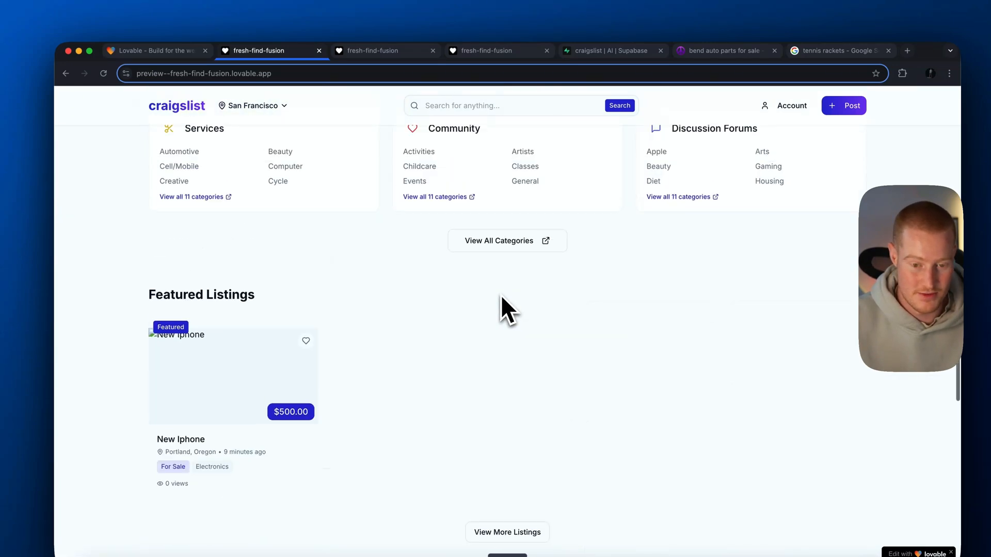
{"action": "scroll", "scroll_direction": "up", "scroll_amount": 3}
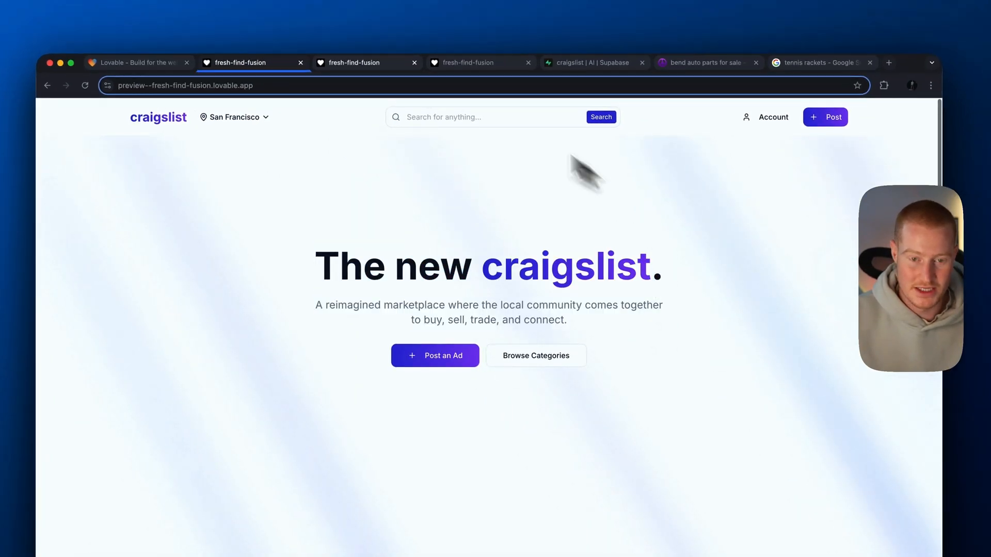